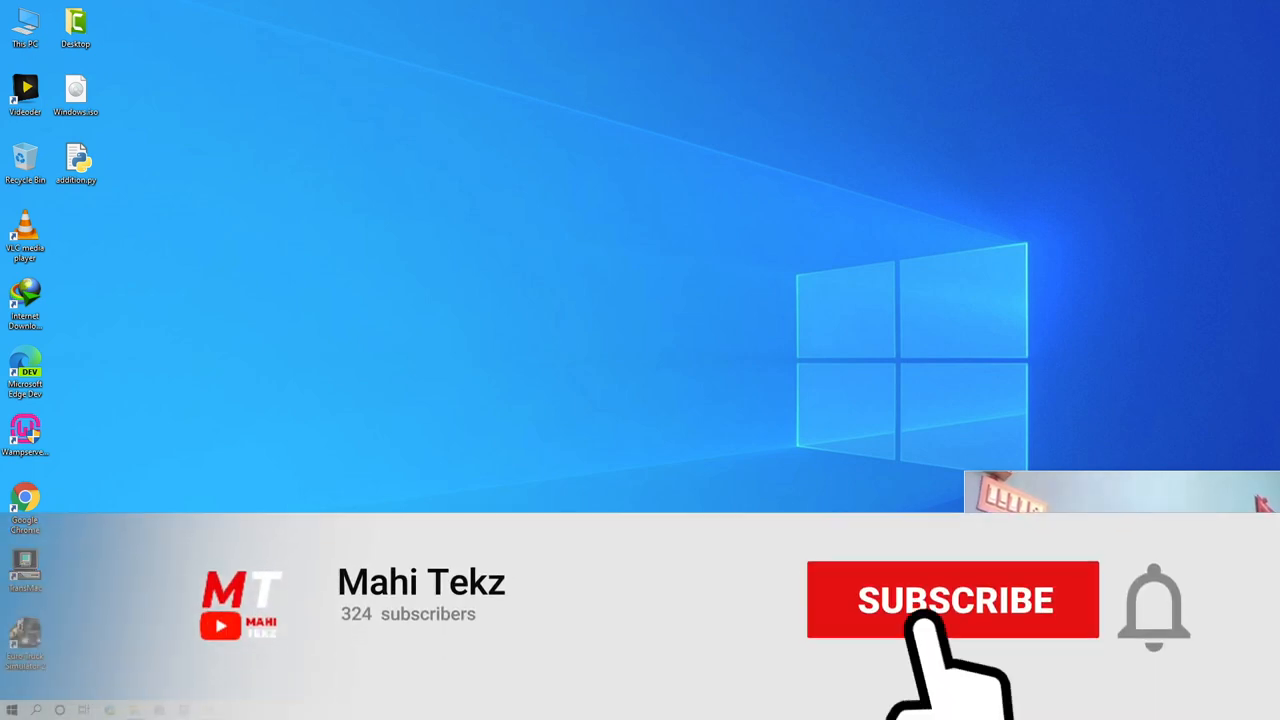
View This PC, then dismiss the Format window for USB Drive (E:) without formatting
click(952, 600)
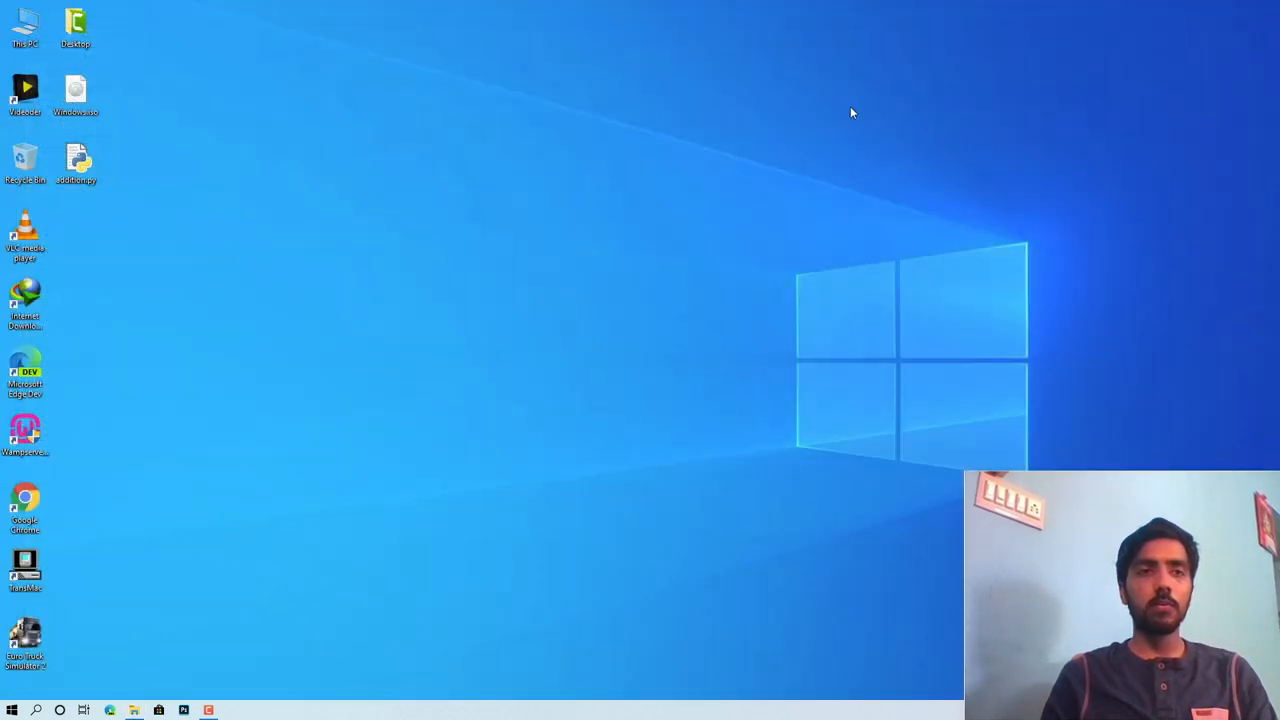
mouse_move(408, 71)
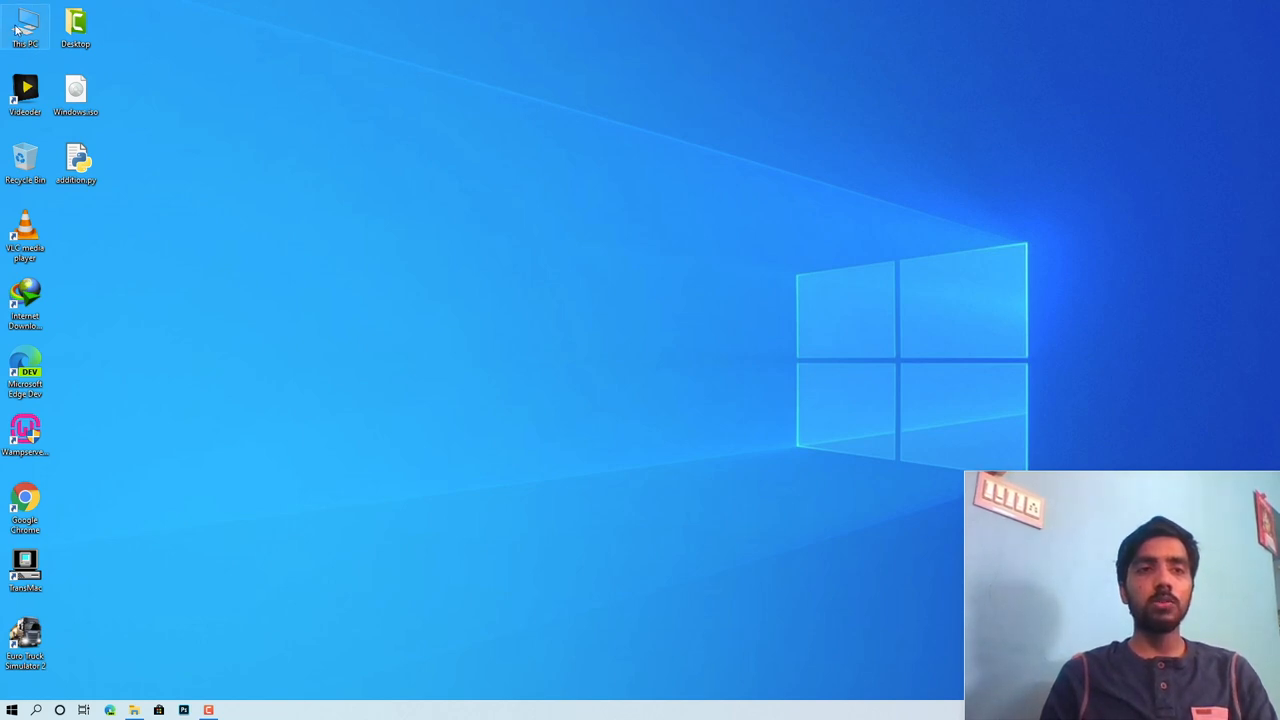
double_click(25, 25)
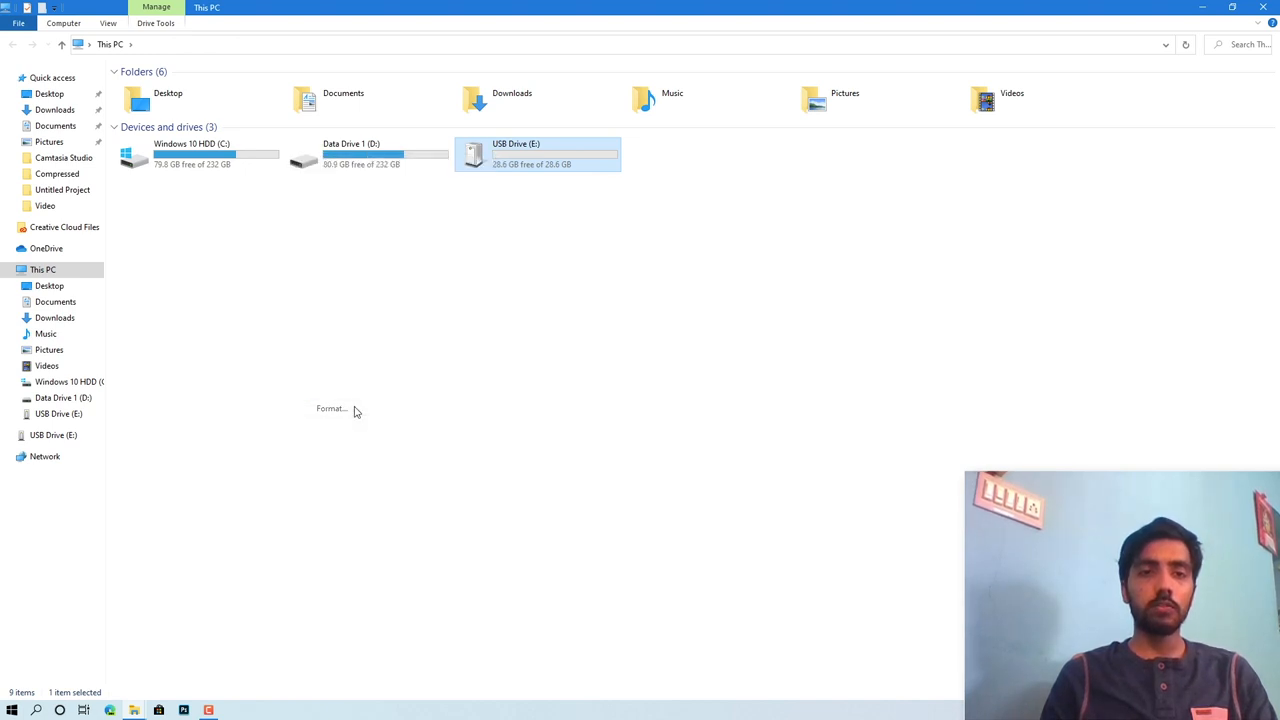
click(331, 408)
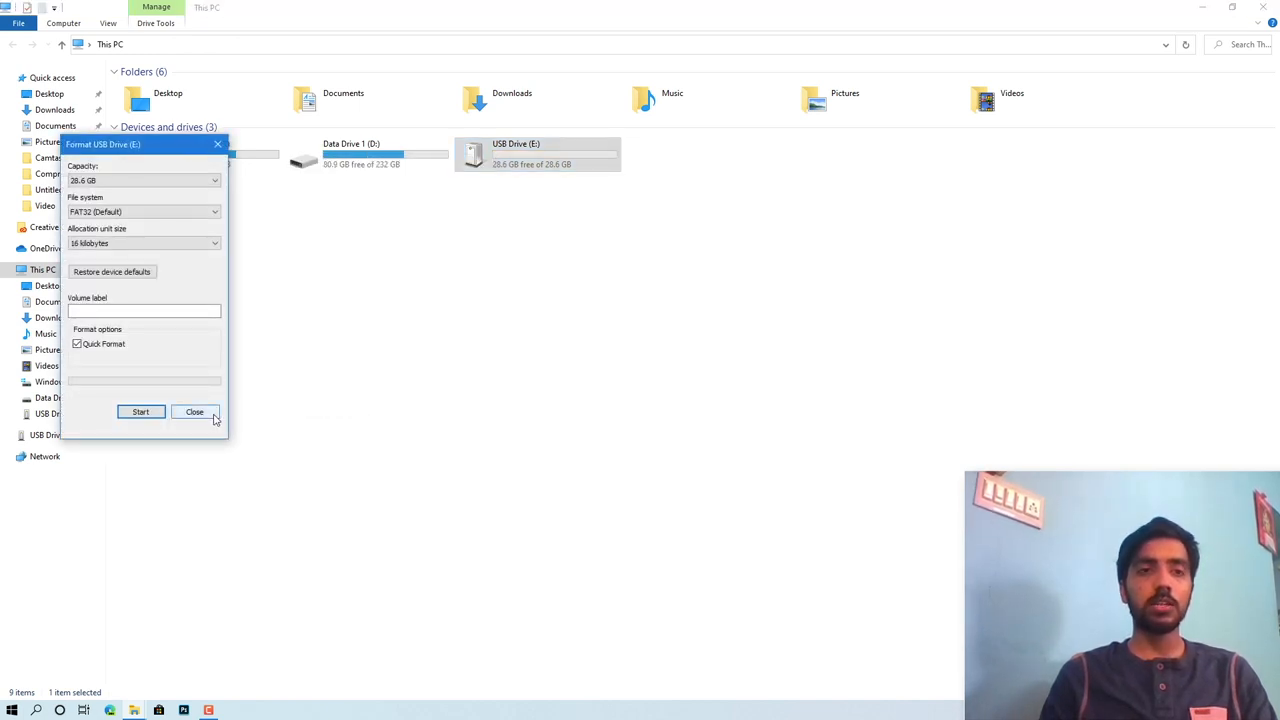
click(194, 411)
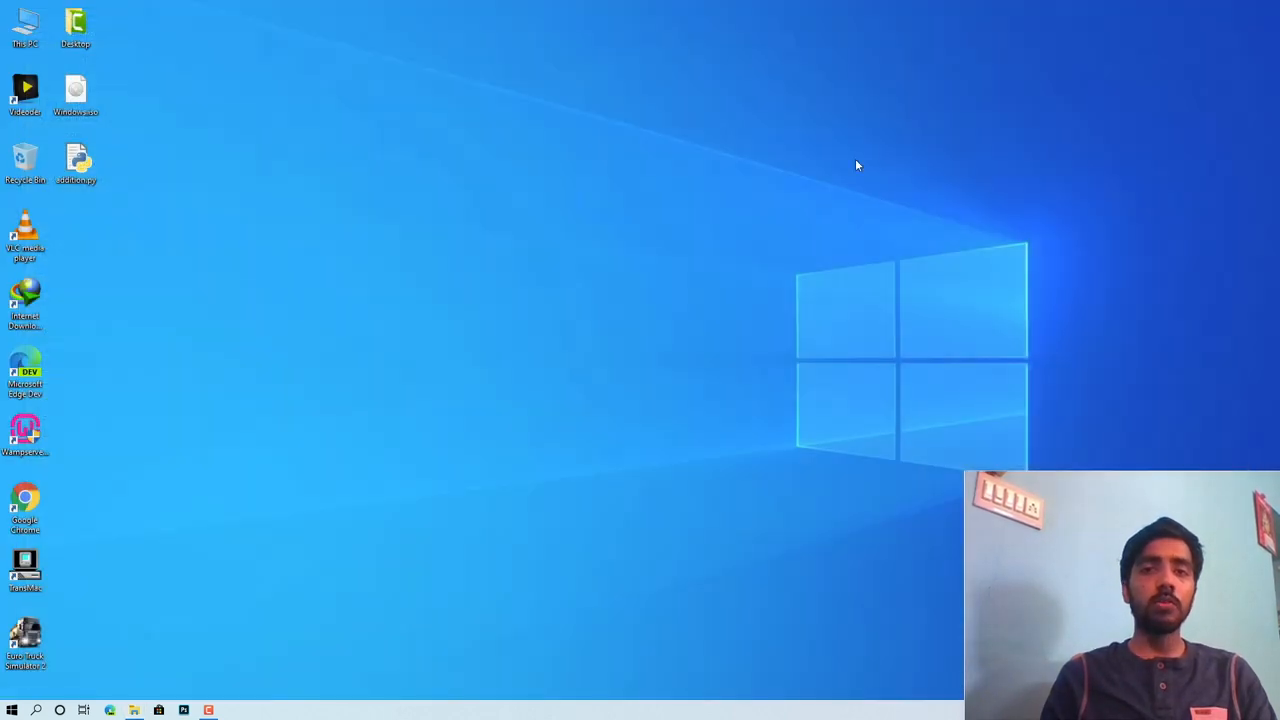
mouse_move(763, 201)
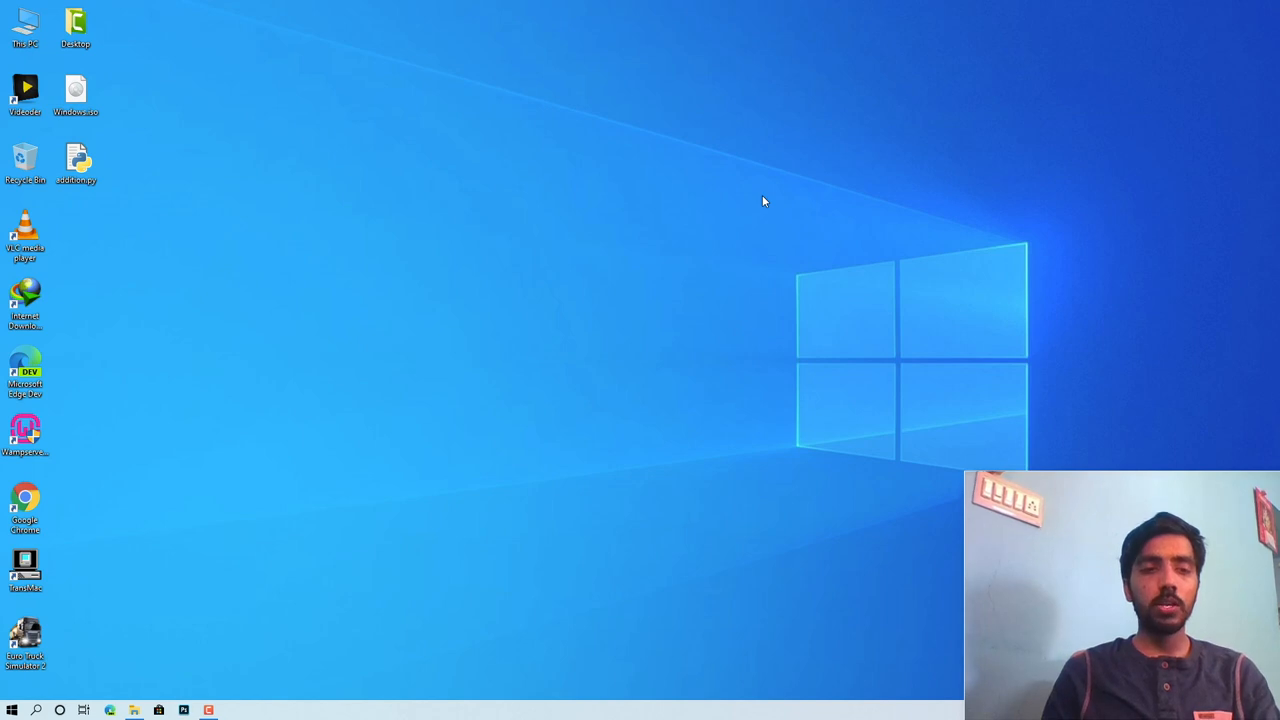
Launch Command Prompt as administrator from a Start search for 'comma'
click(11, 710)
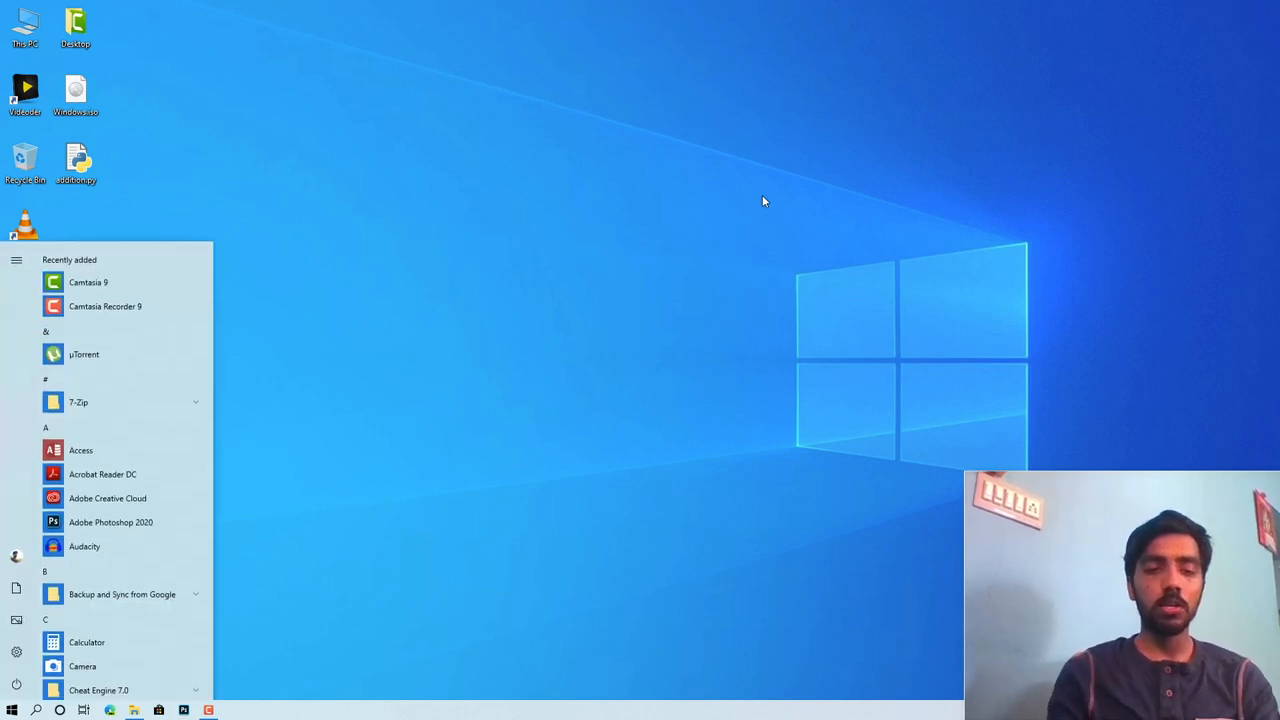
text(comma)
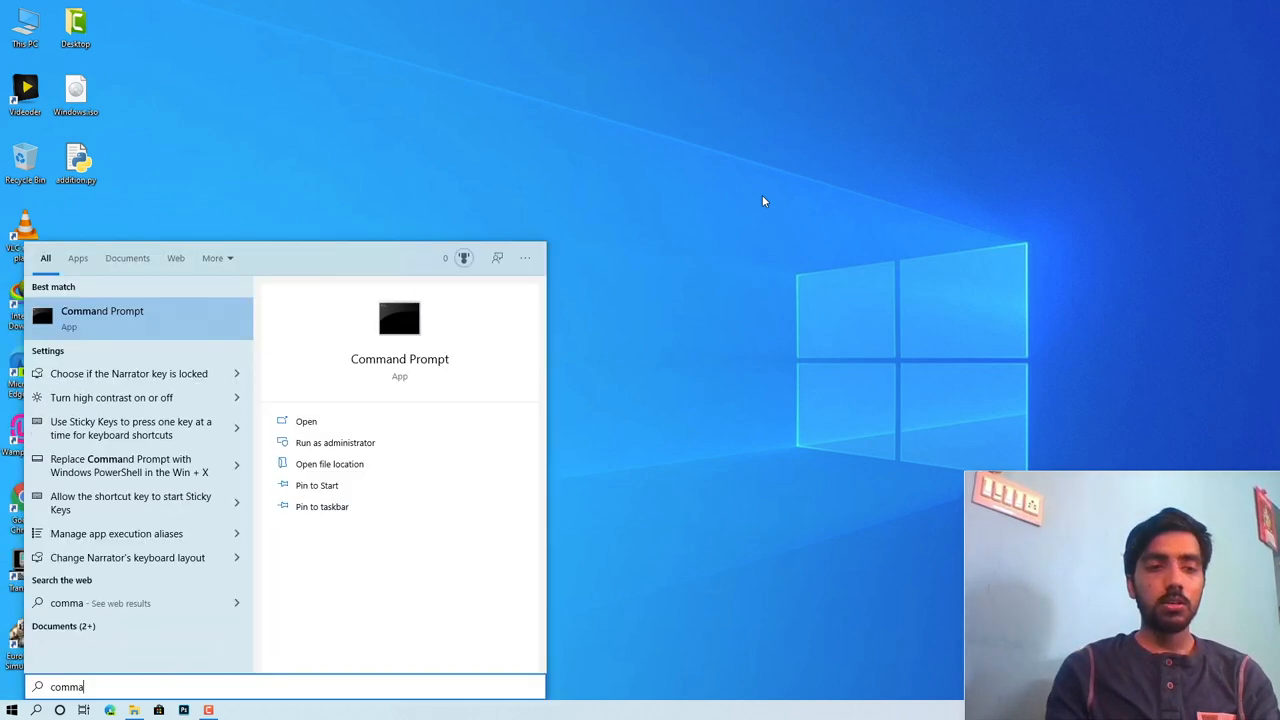
mouse_move(272, 231)
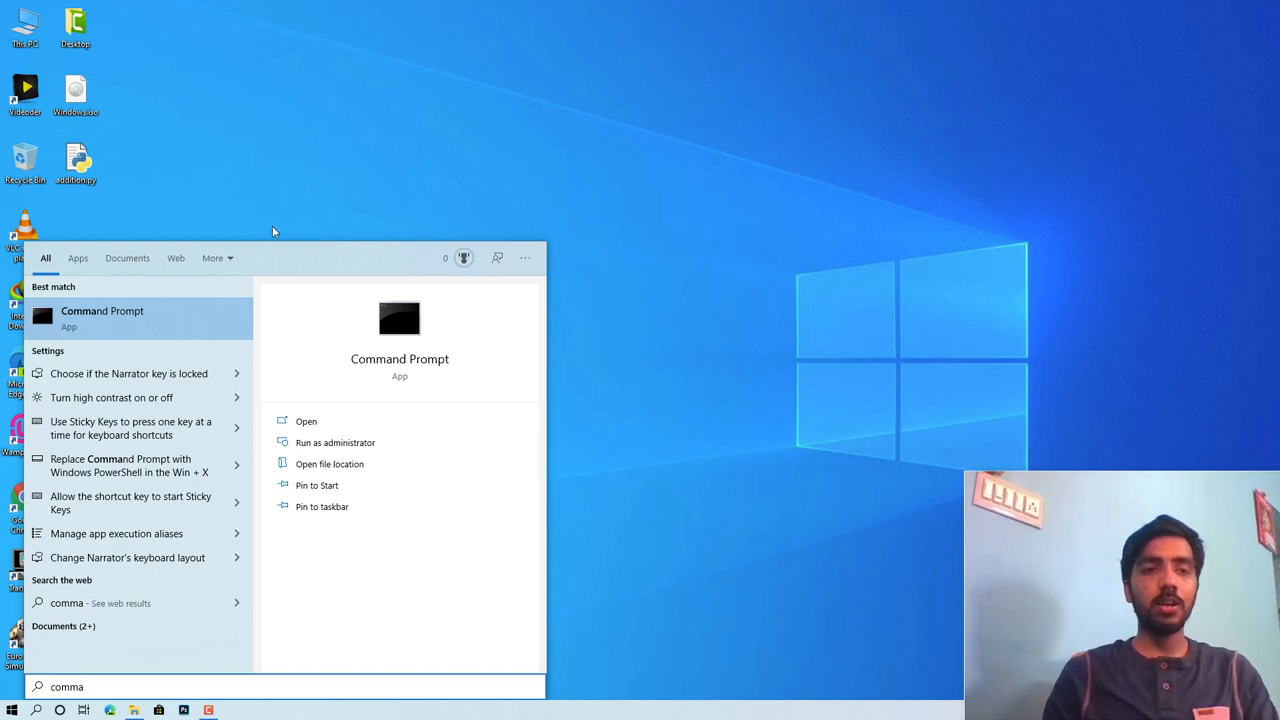
right_click(102, 315)
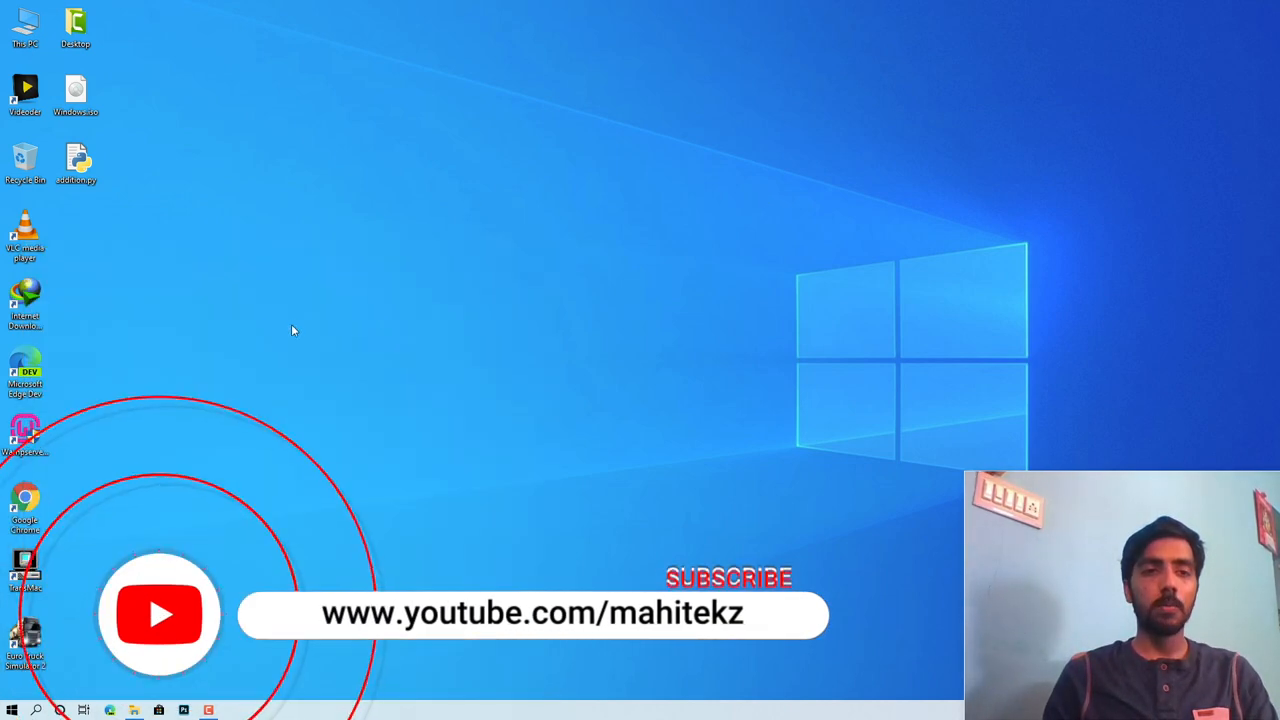
text(comma)
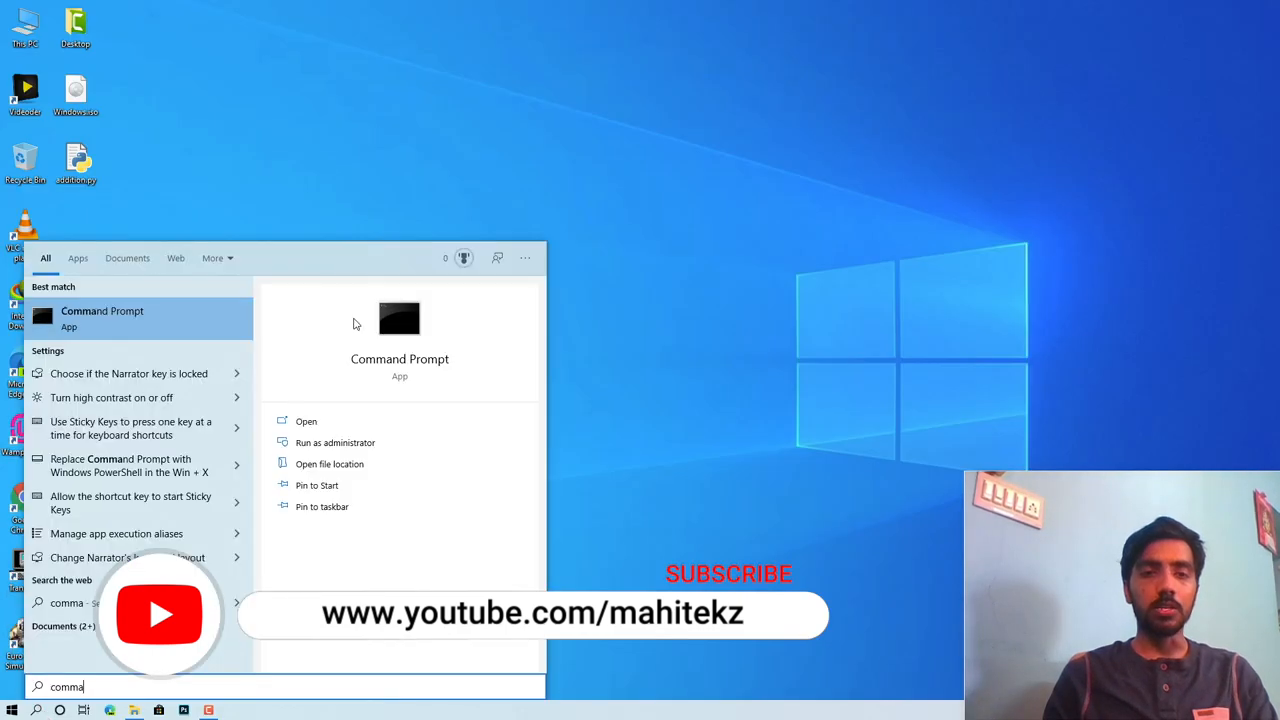
click(335, 442)
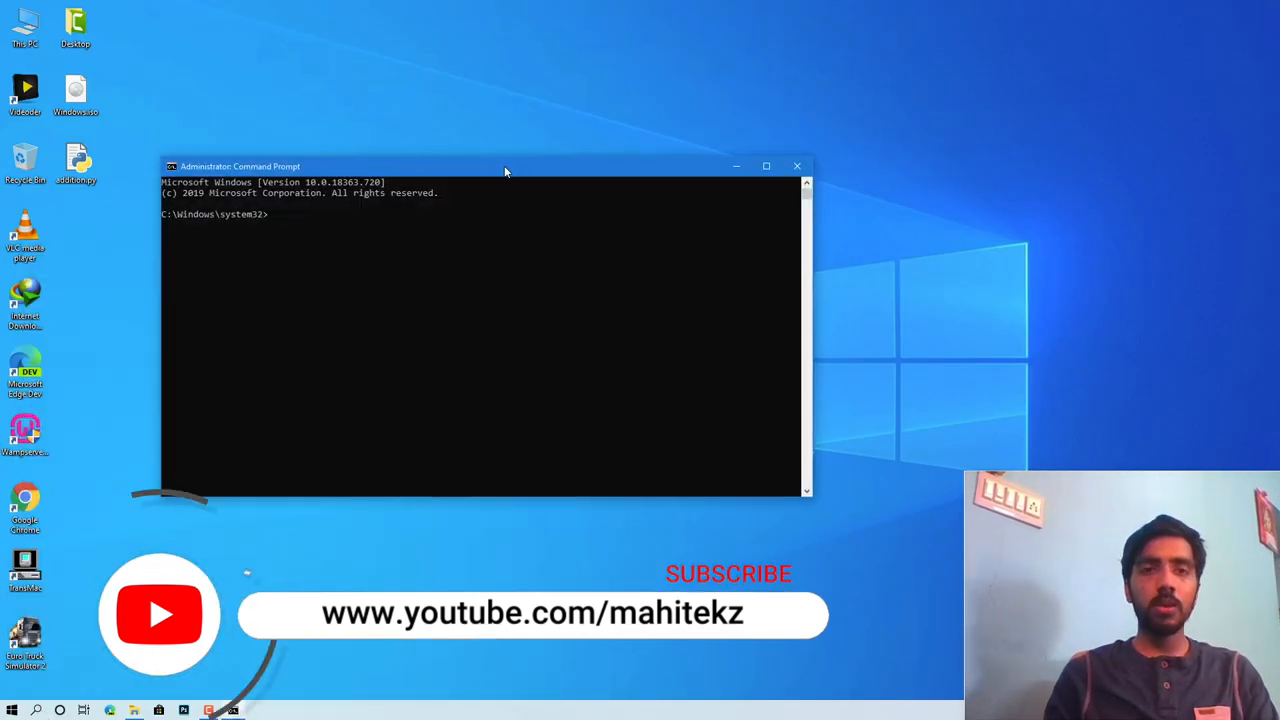
Start DiskPart and list disks, showing Disk 0 (465 GB) and Disk 1 (28 GB)
drag(505, 166, 603, 160)
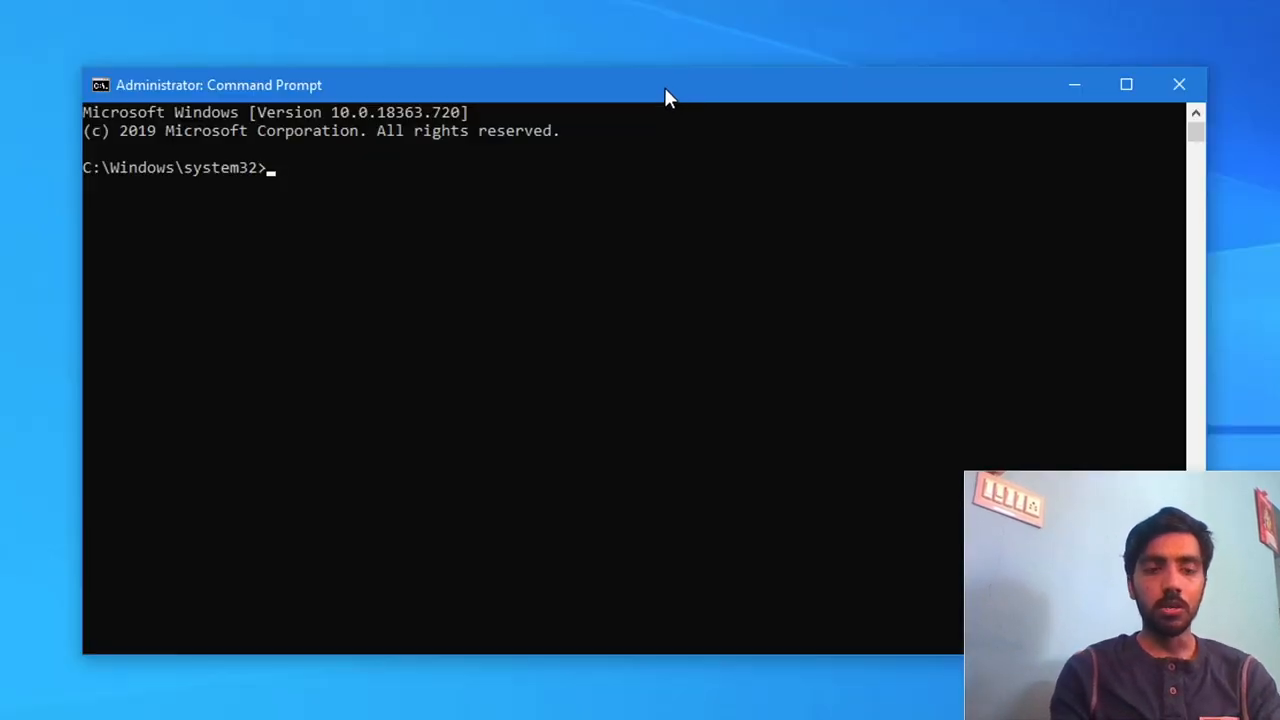
text(diskpart)
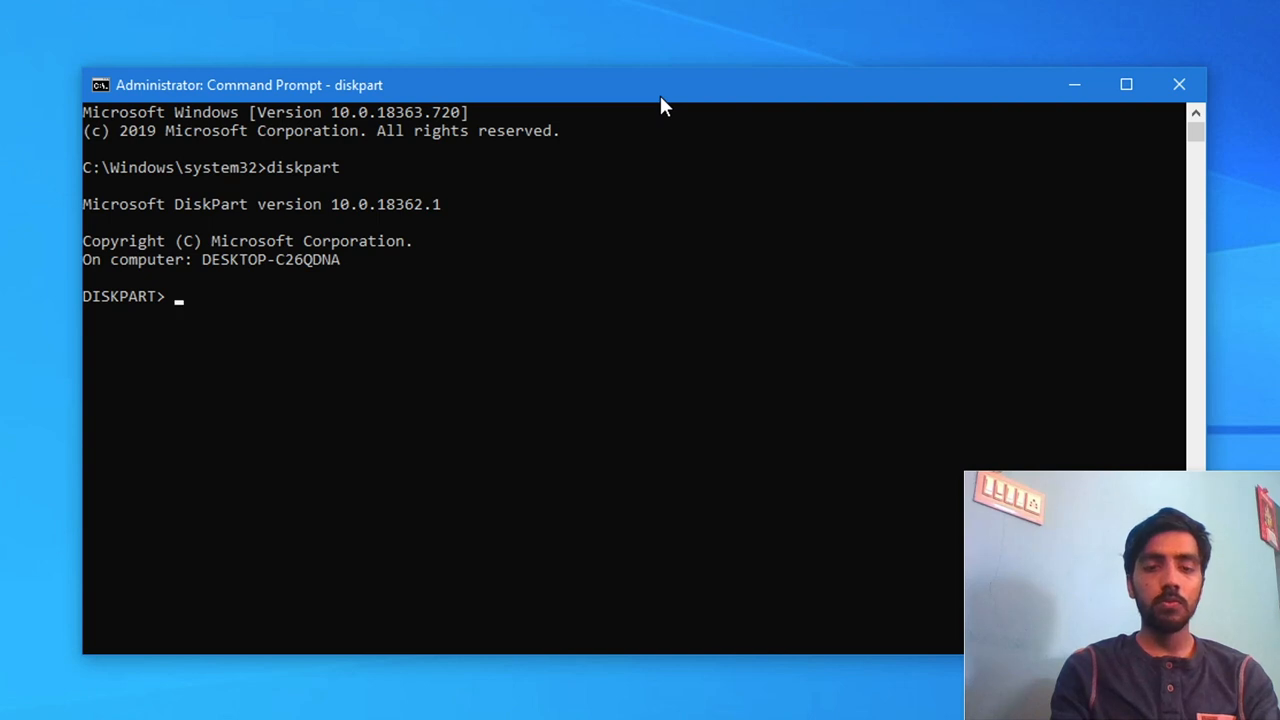
text(list disk)
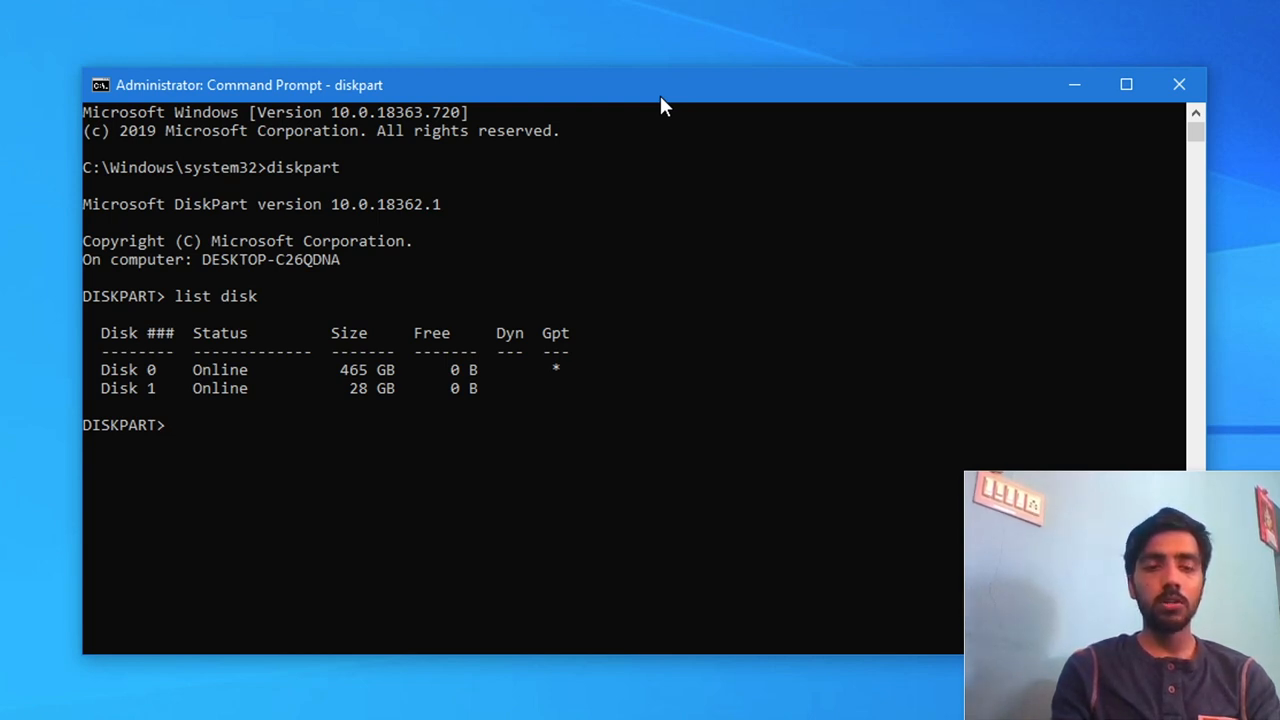
Select Disk 1, the 28 GB drive, and wipe it with clean
text(selec)
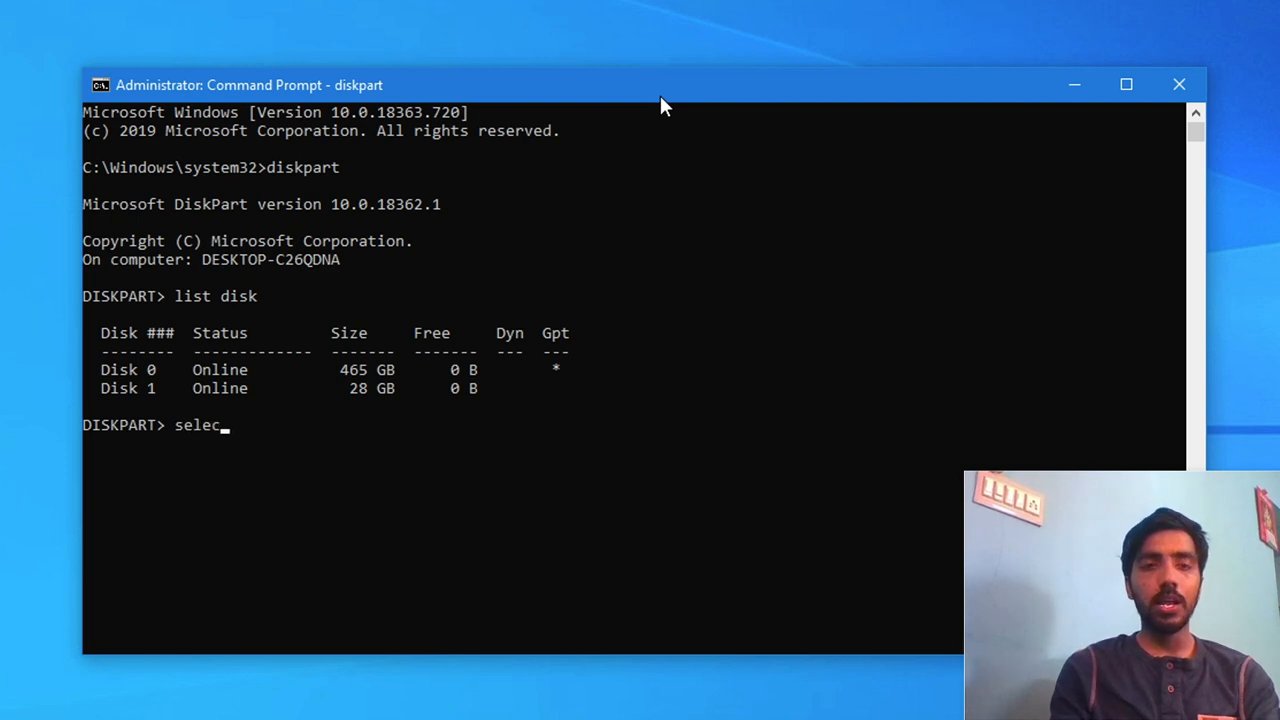
text(t disk 1)
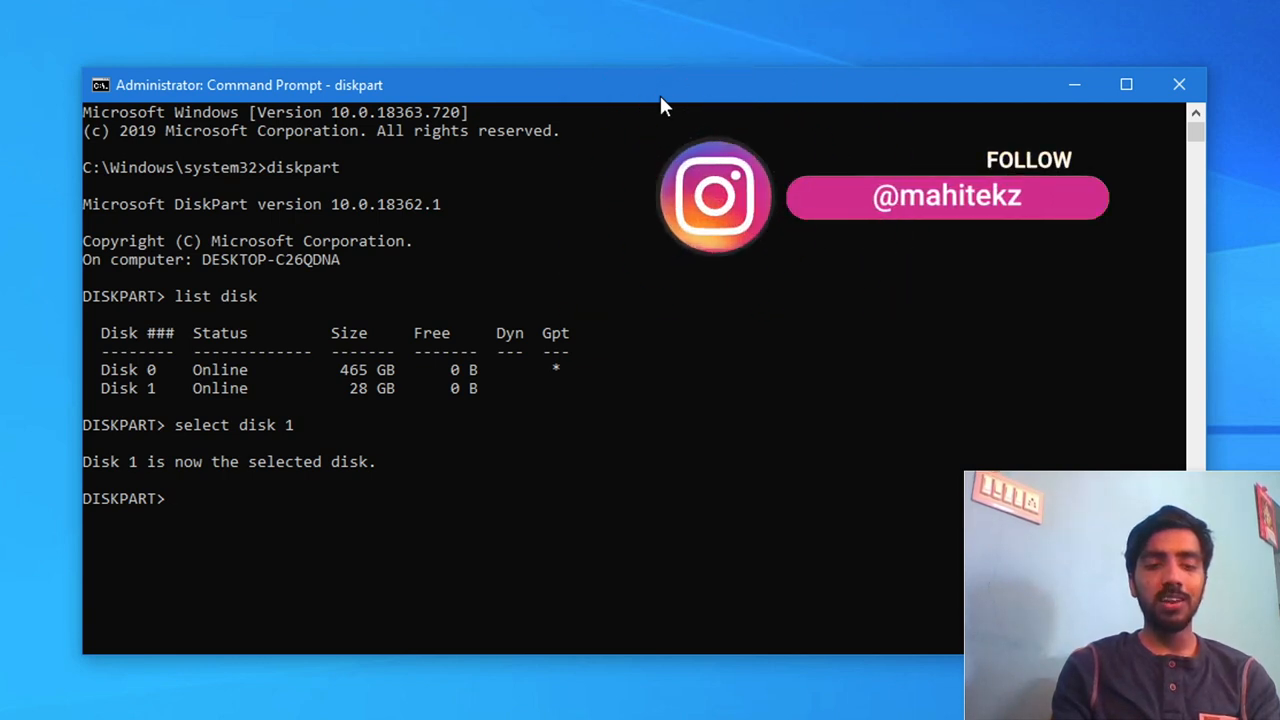
text(clean)
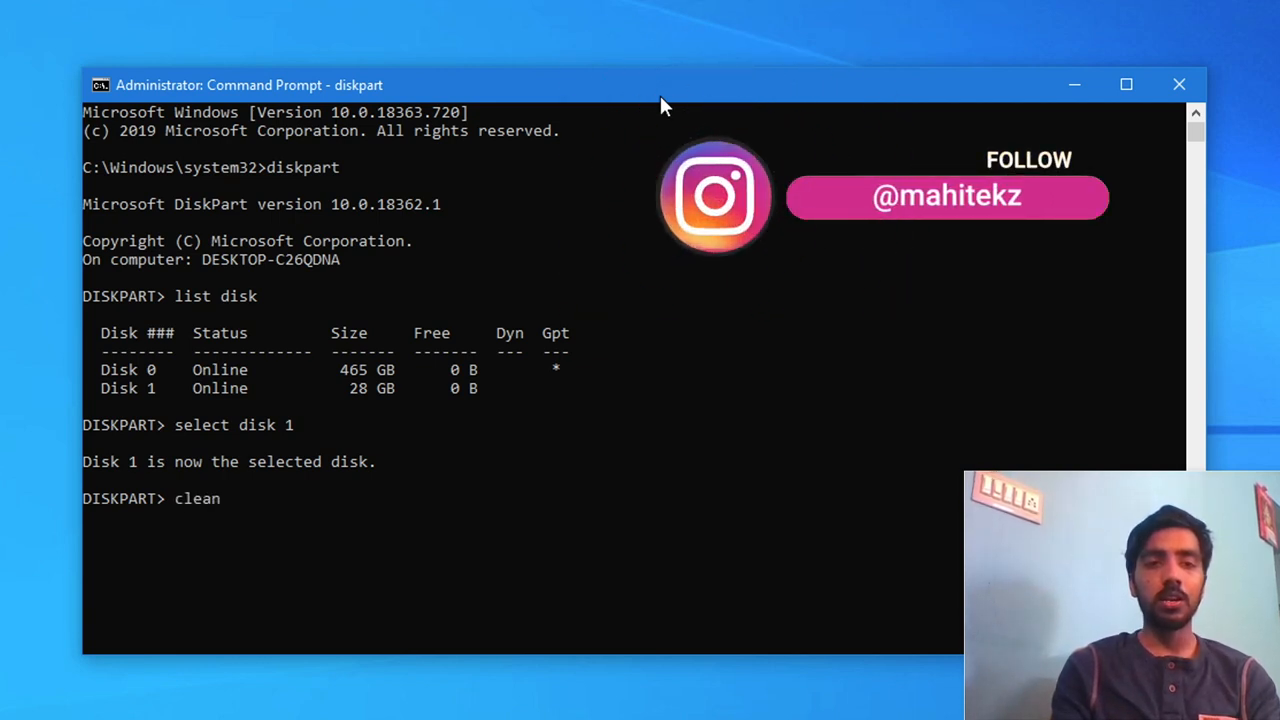
key(Return)
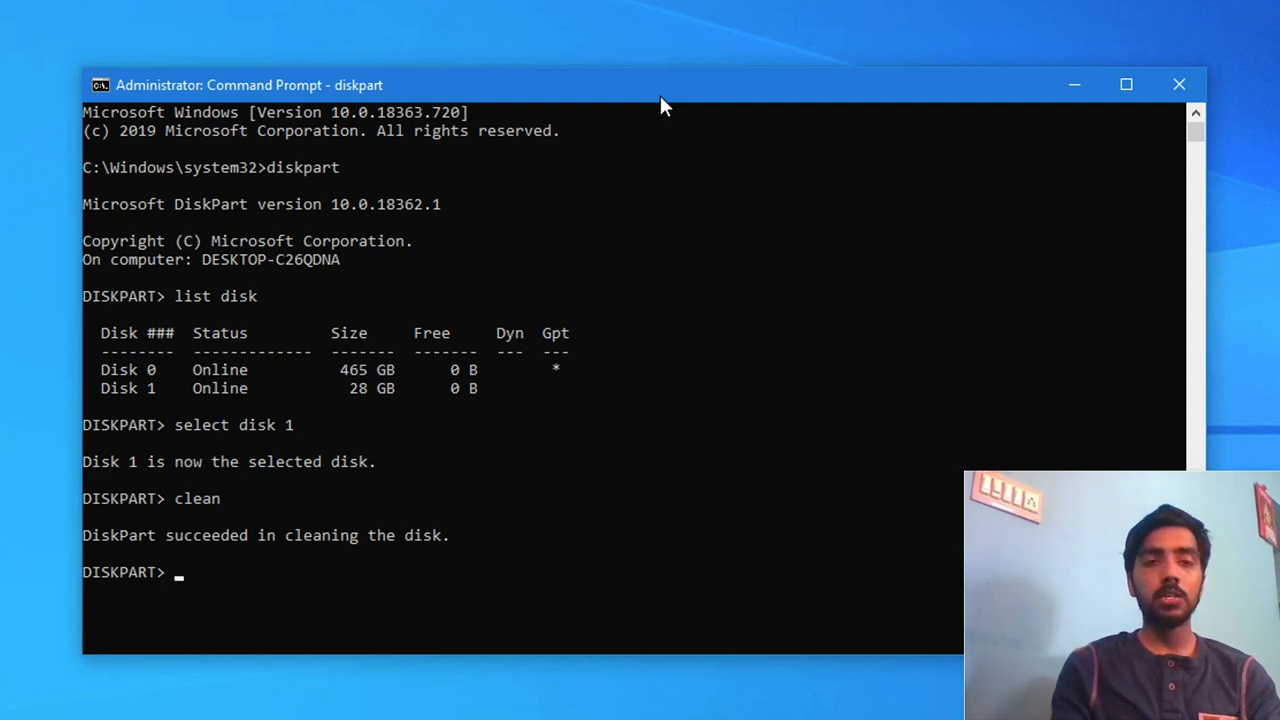
Run 'create partition primary' to add a primary partition on Disk 1
text(c)
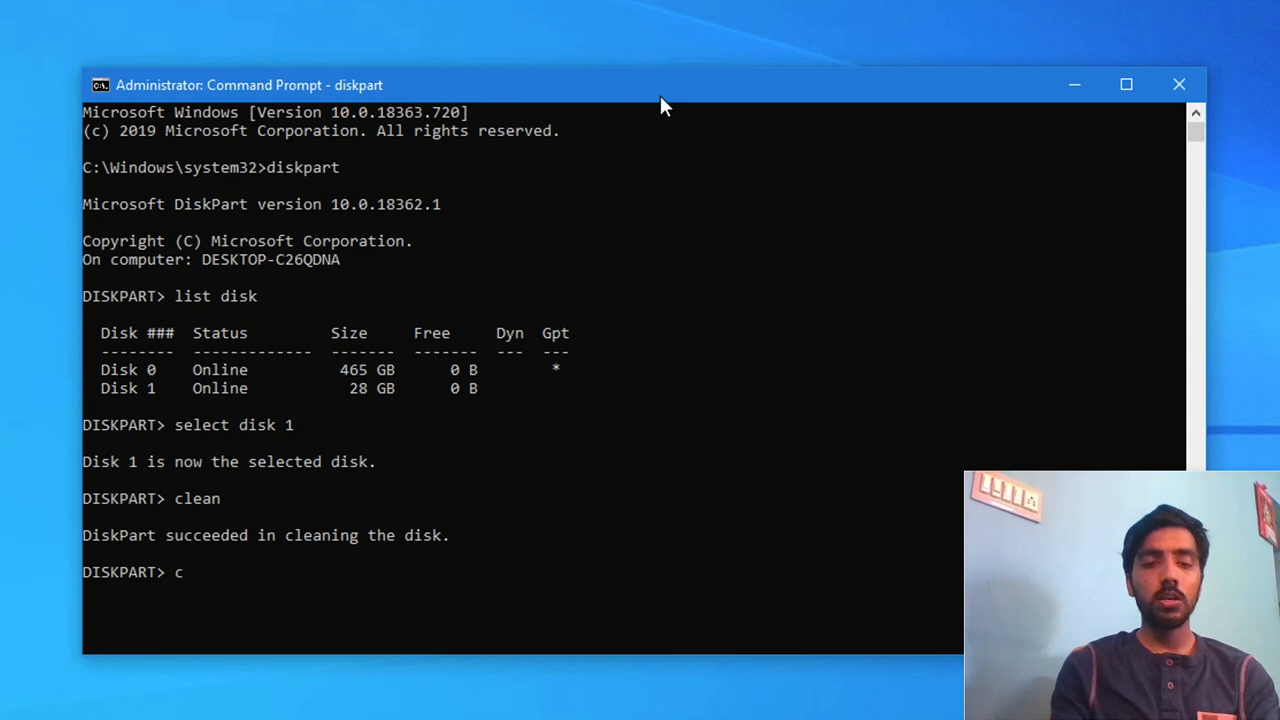
text(reate part)
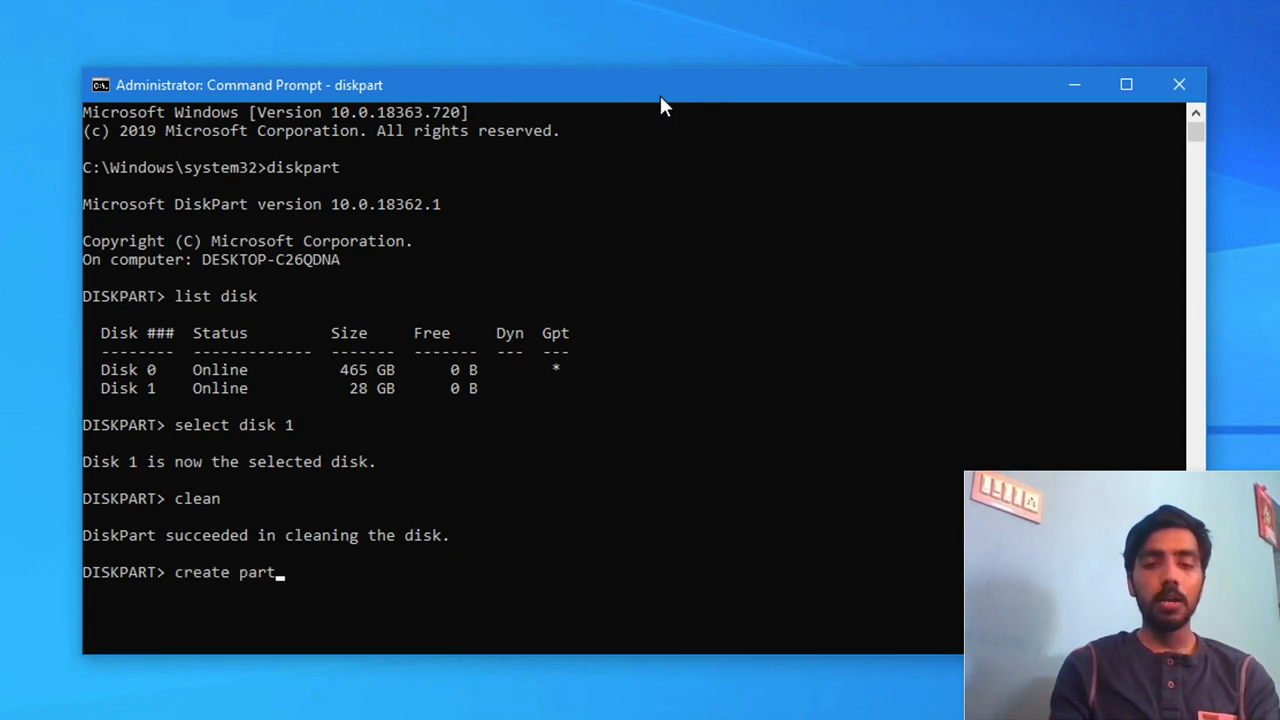
text(ition)
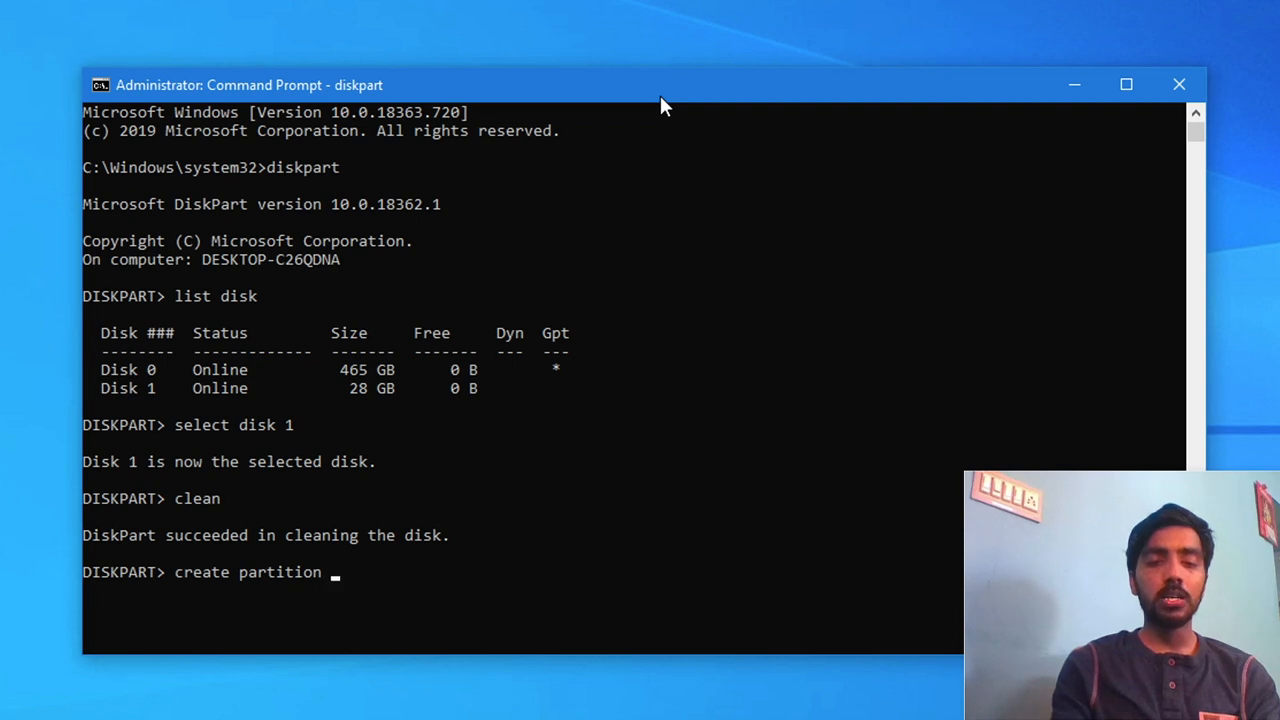
text(pr)
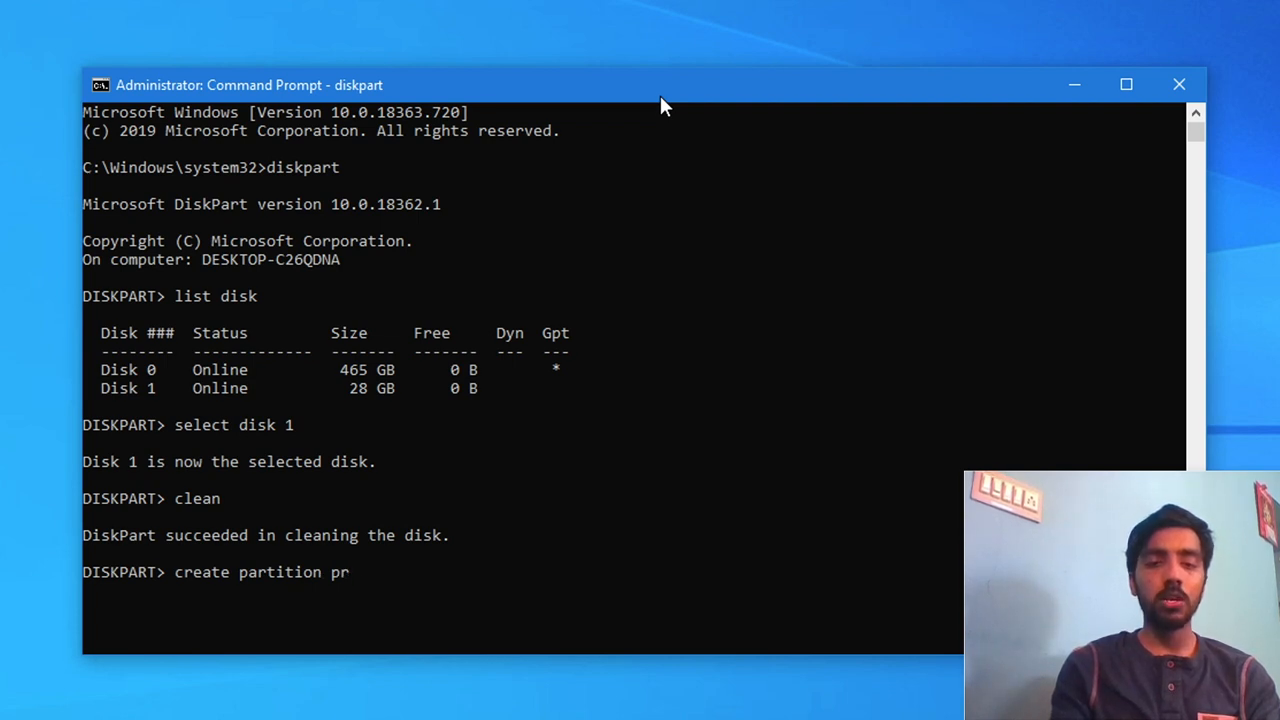
text(imary)
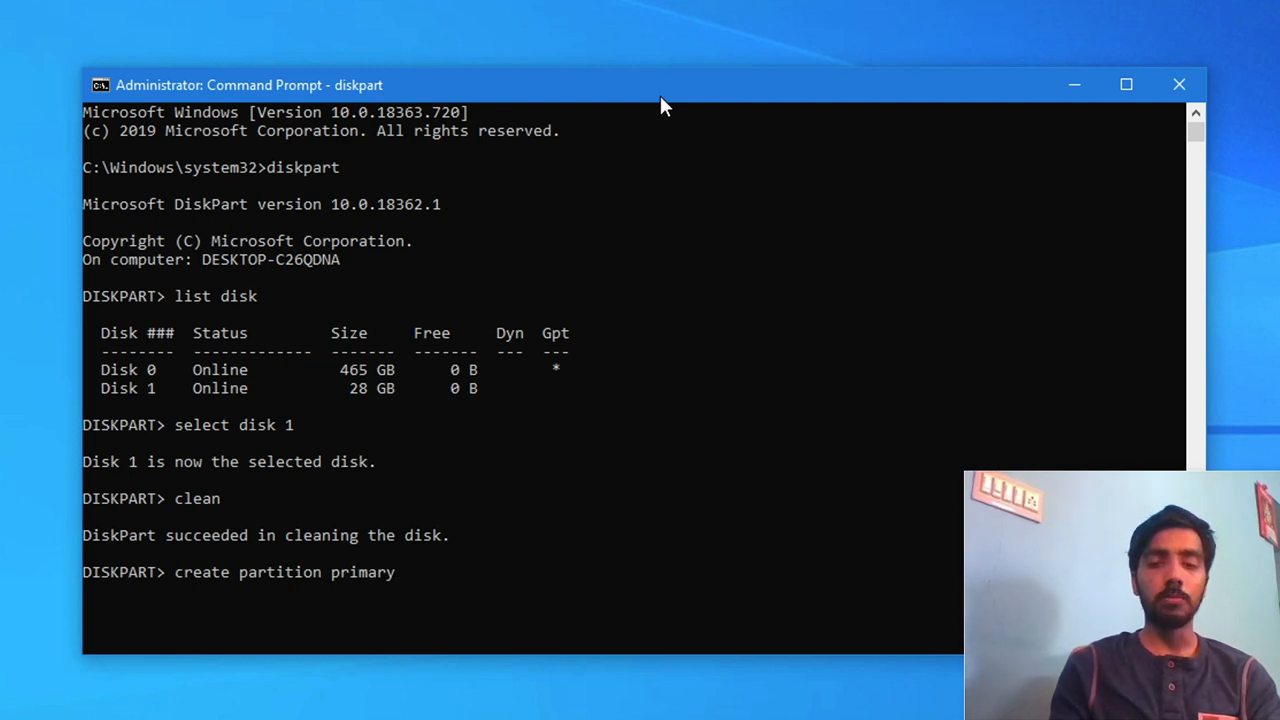
key(Return)
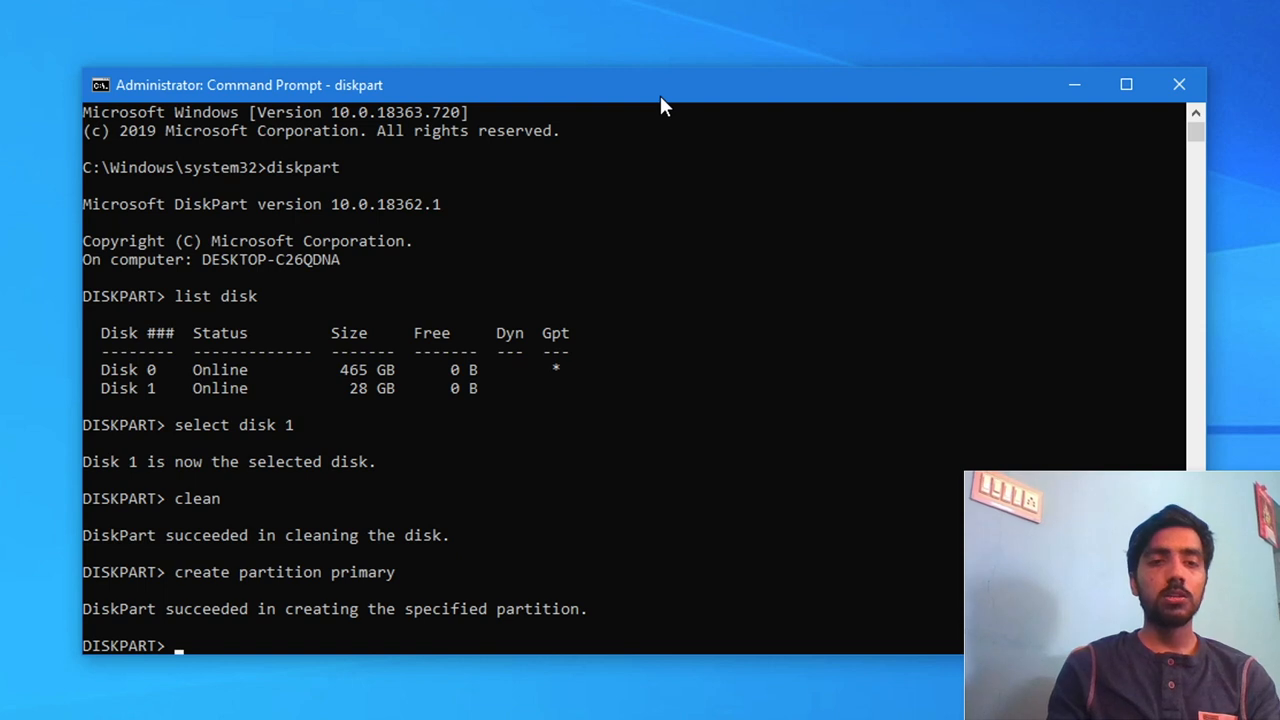
mouse_move(595, 283)
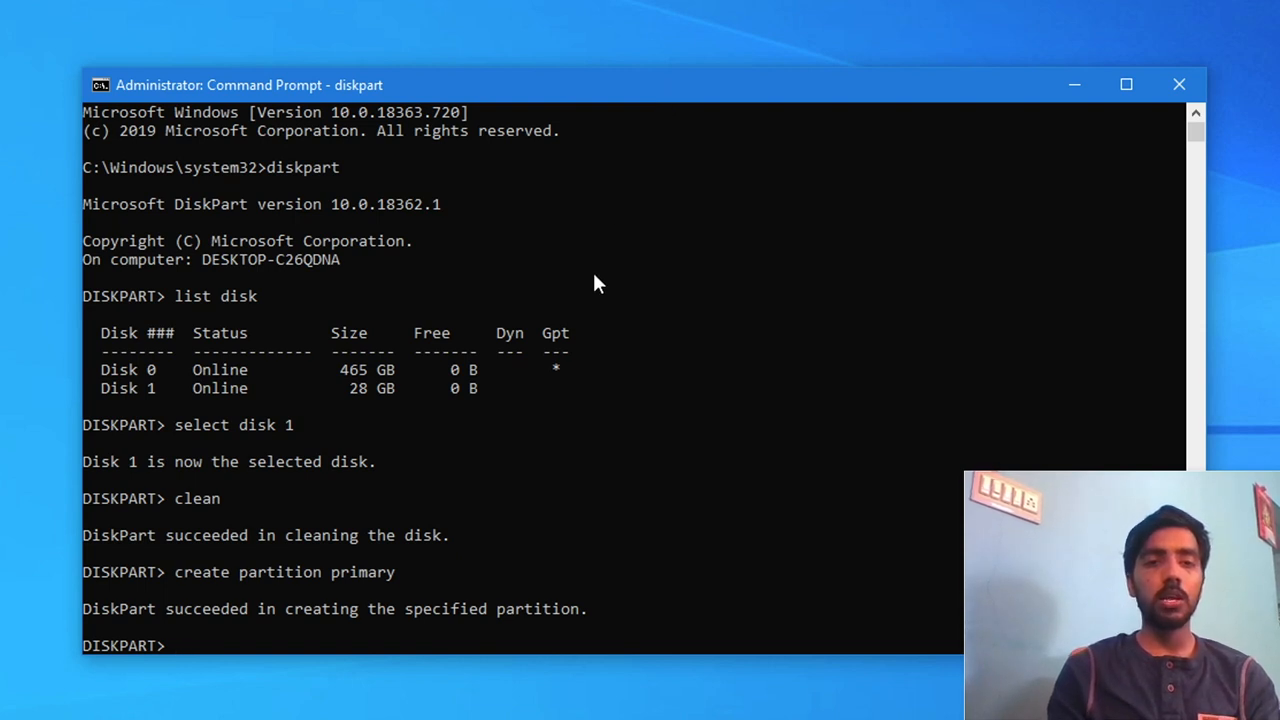
mouse_move(585, 342)
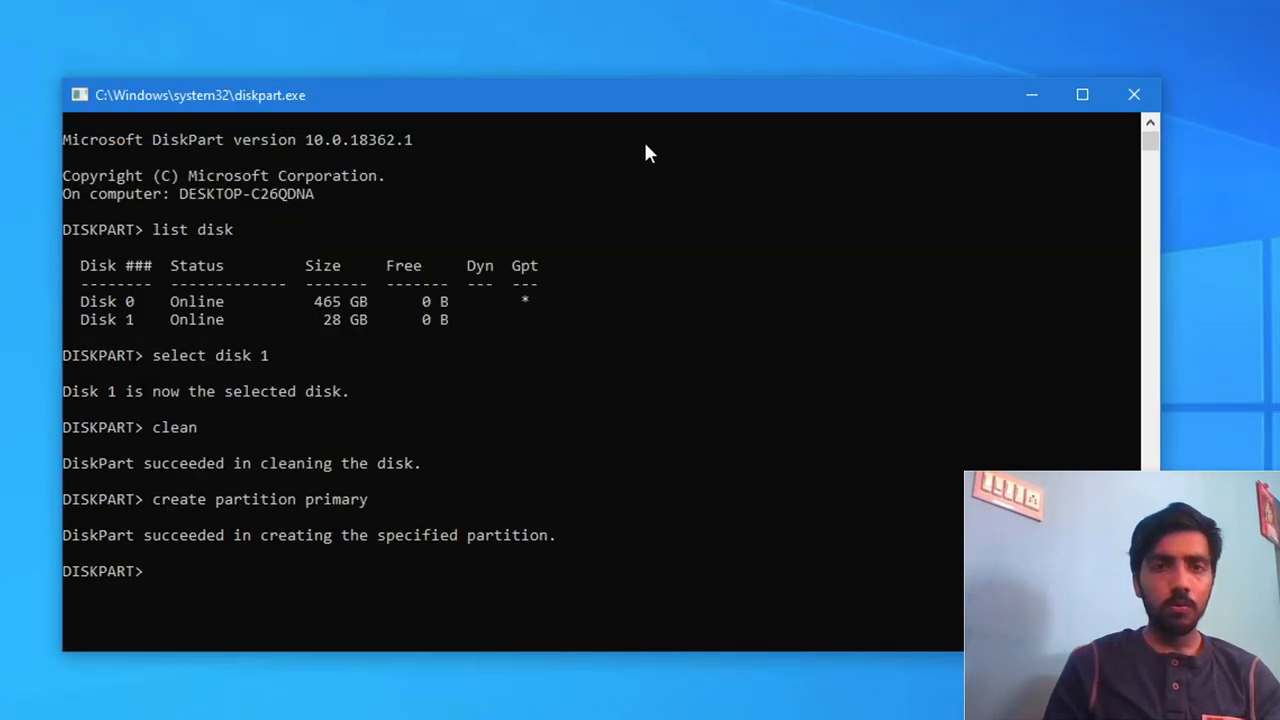
mouse_move(630, 110)
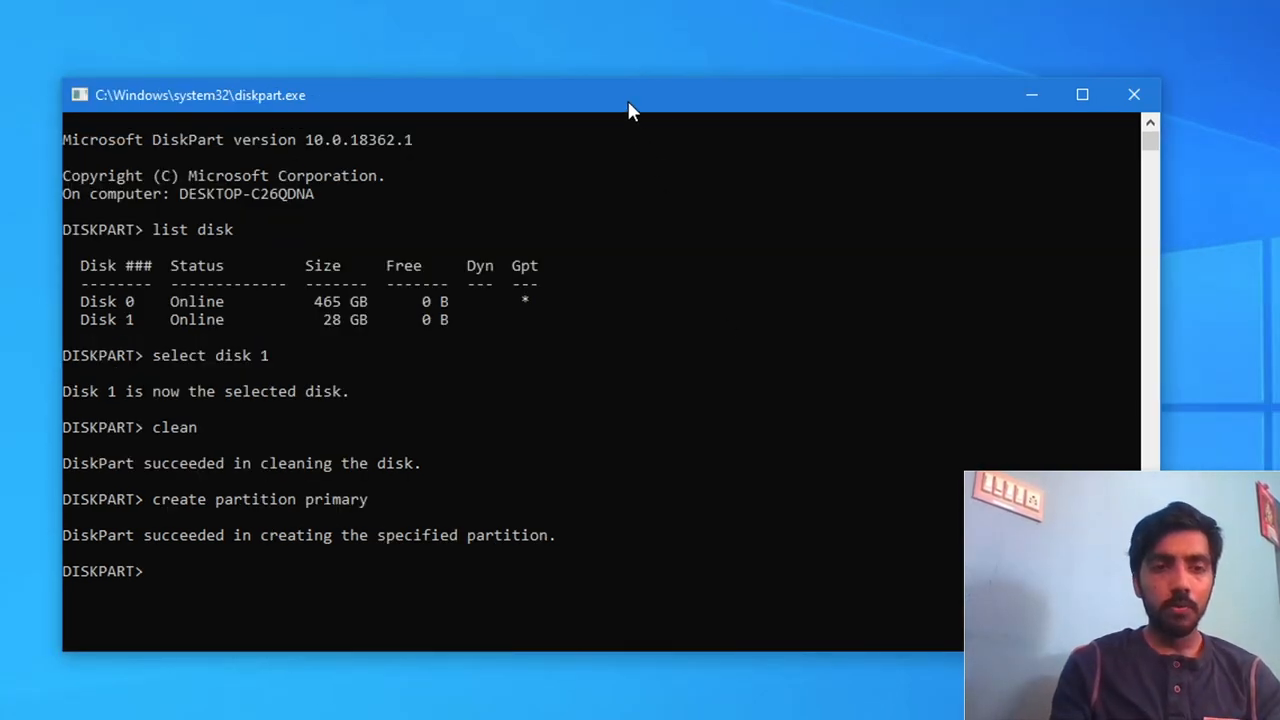
Run 'format fs=ntfs quick label=USB' and let it reach 100 percent
text(f)
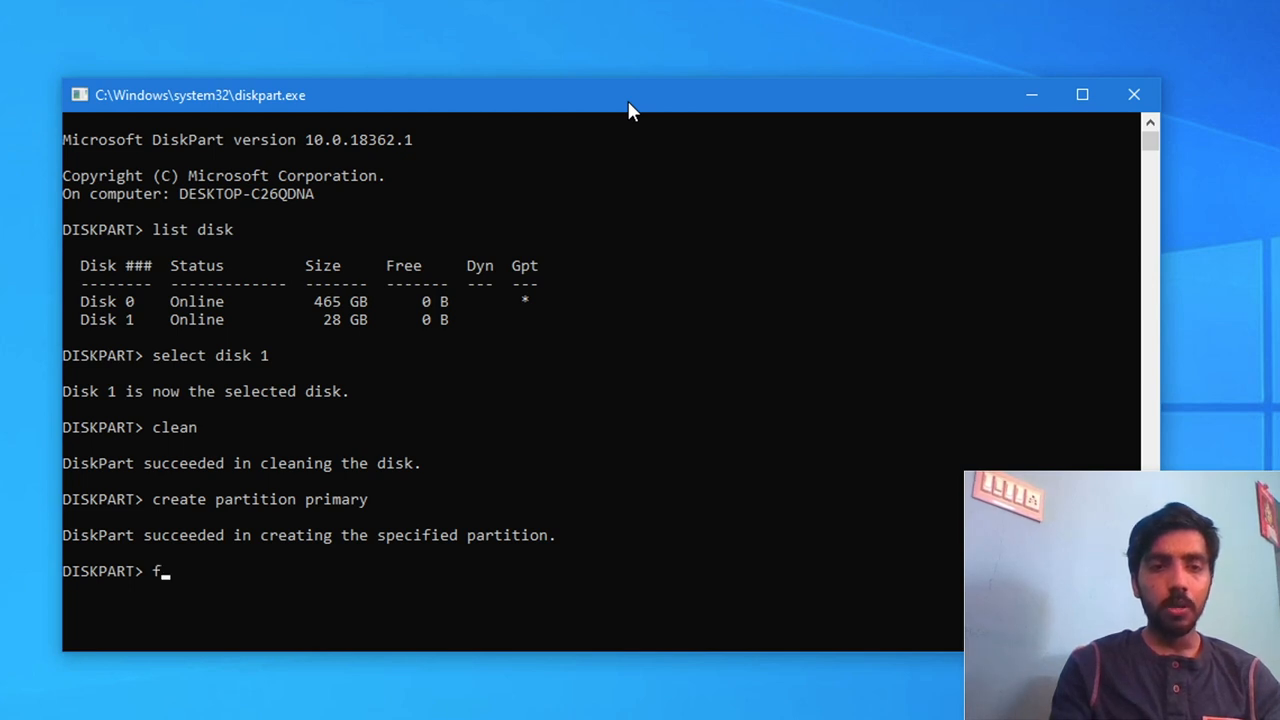
text(ormat)
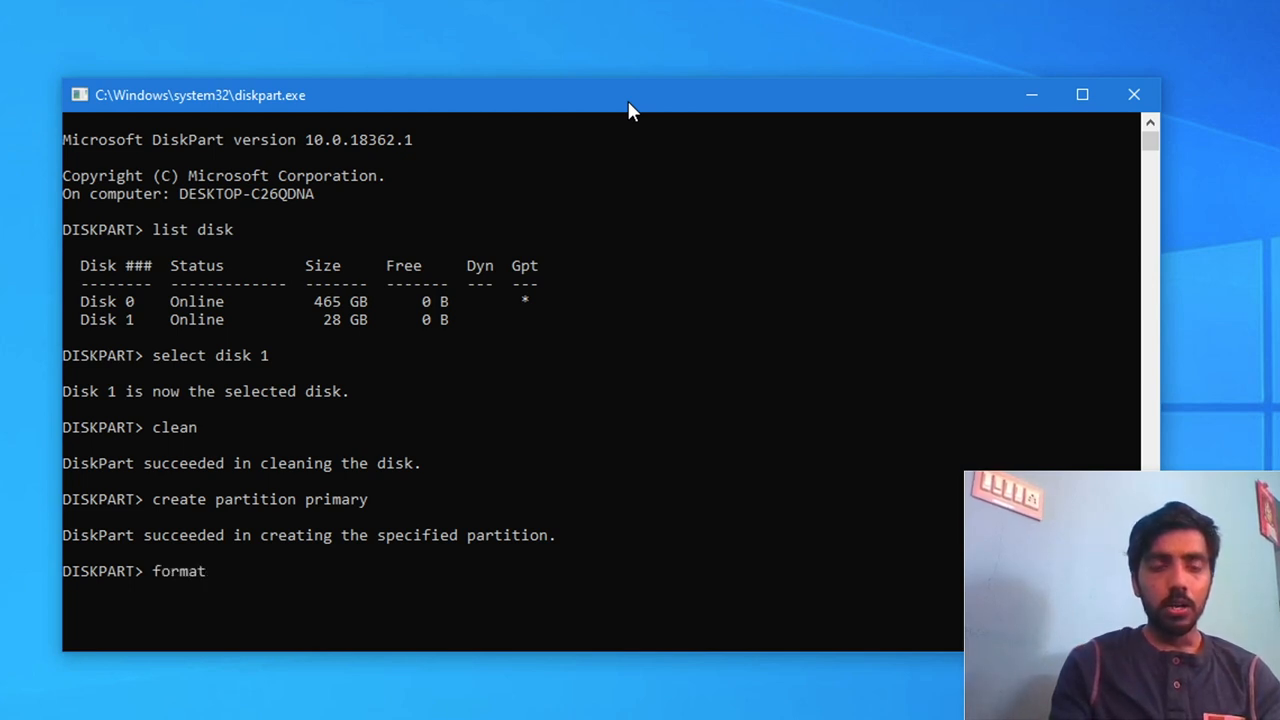
text(fs=)
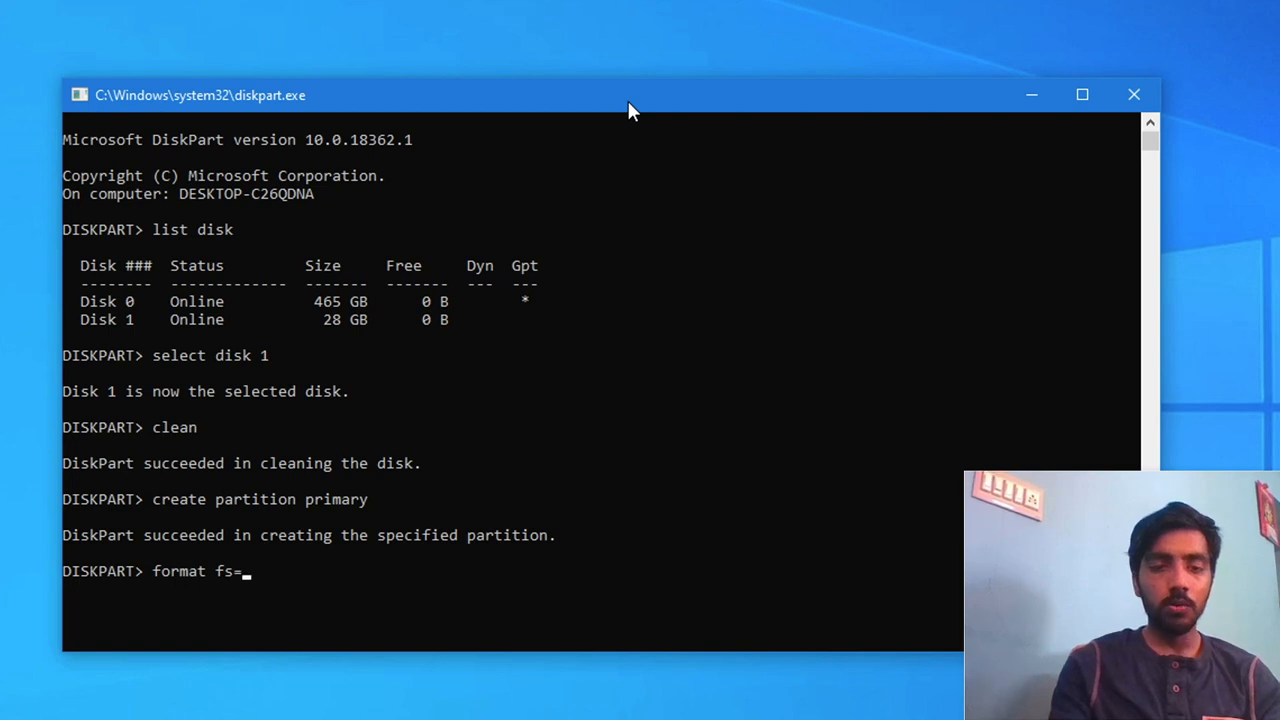
text(ntfs)
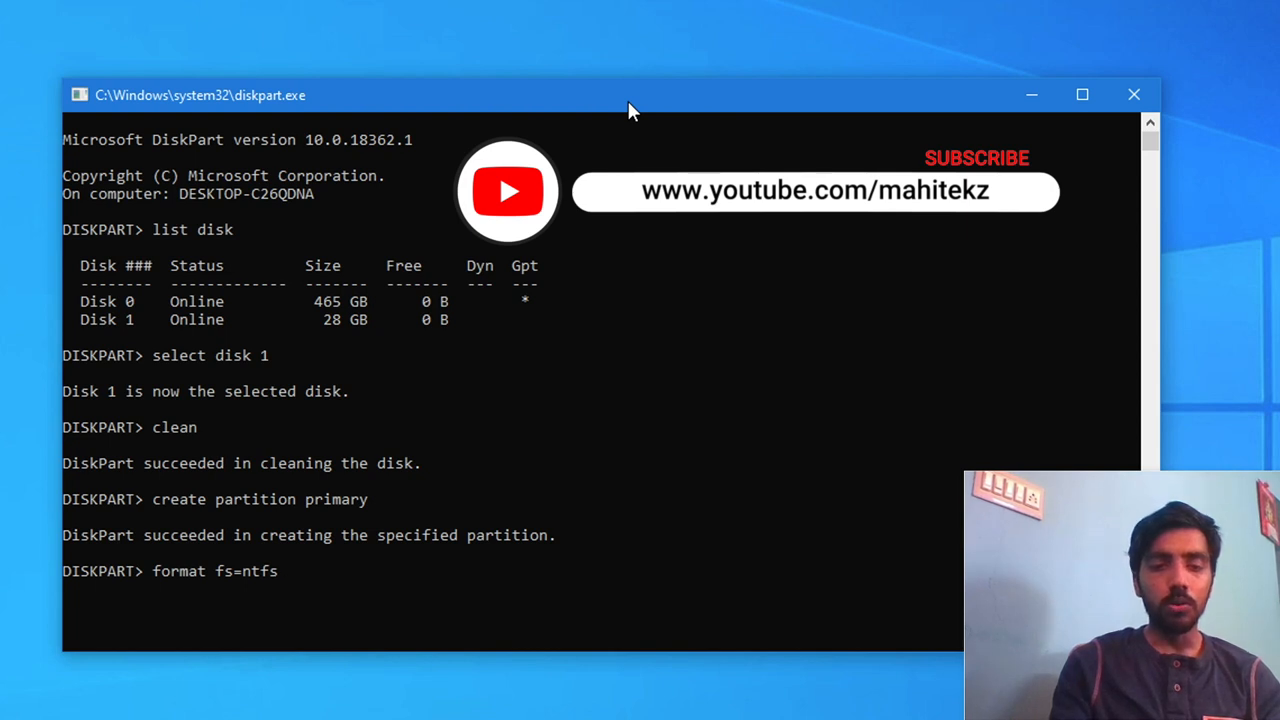
text(quick)
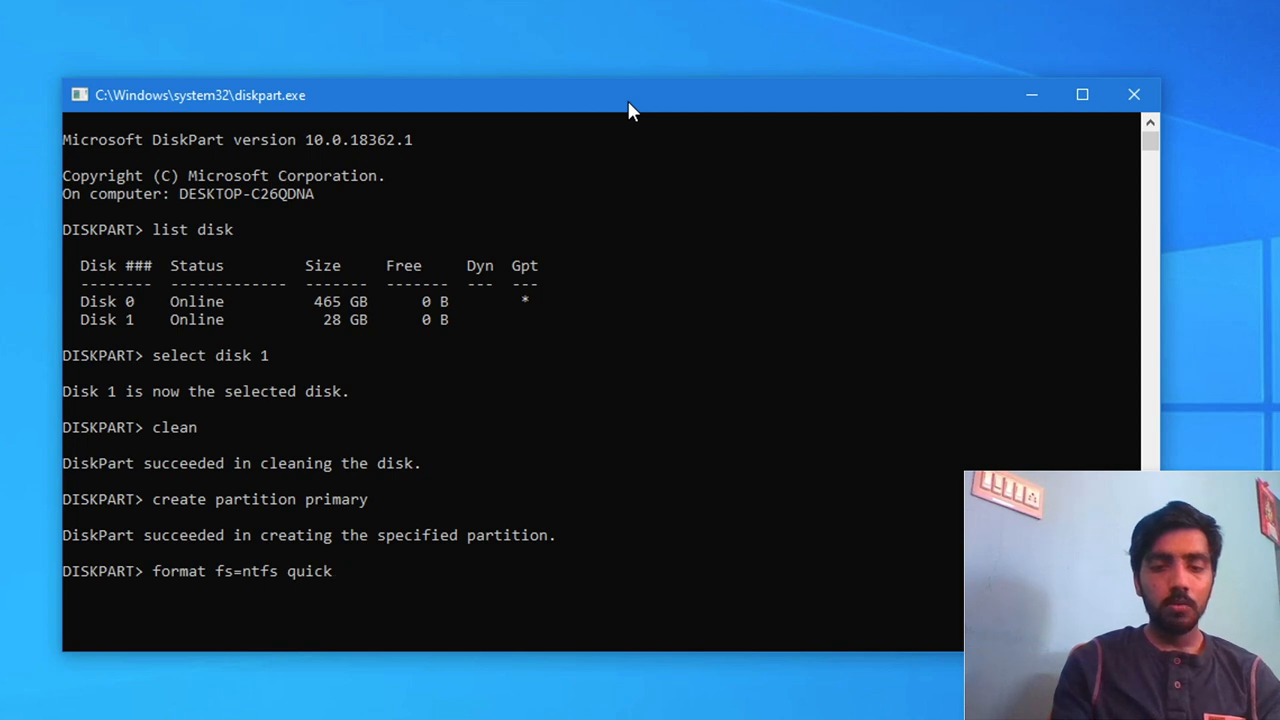
text(lab)
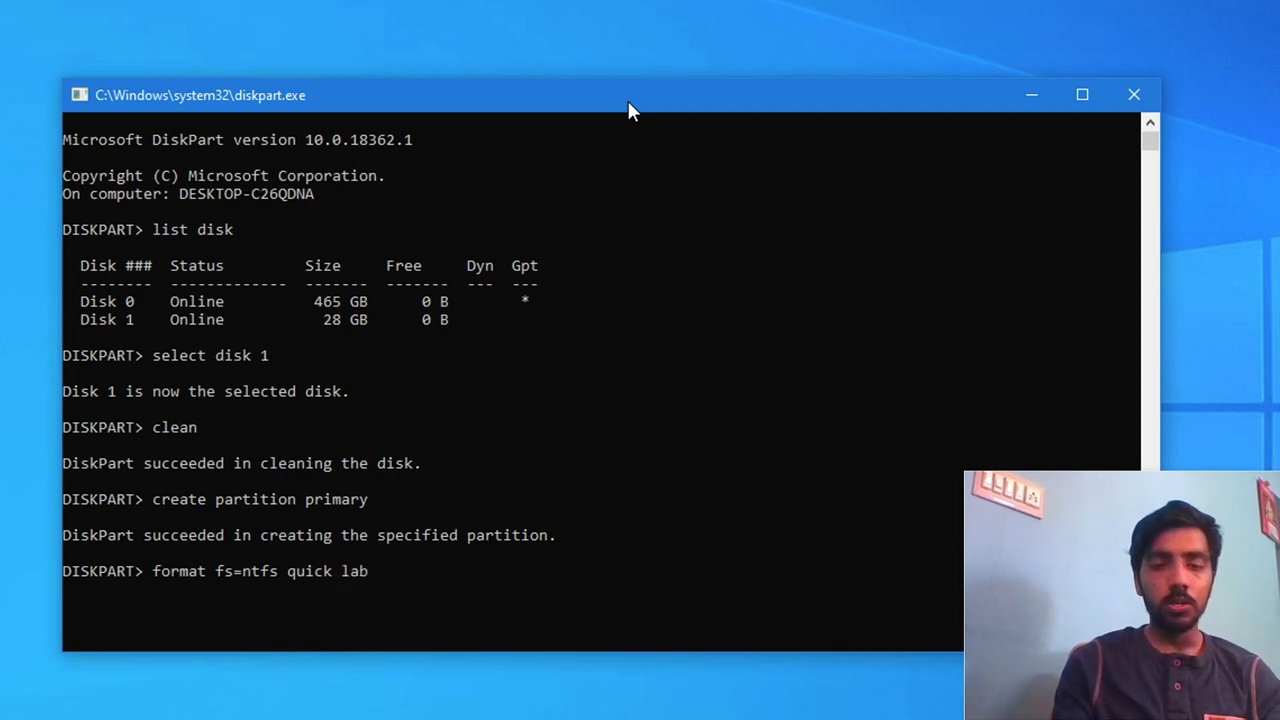
text(el=)
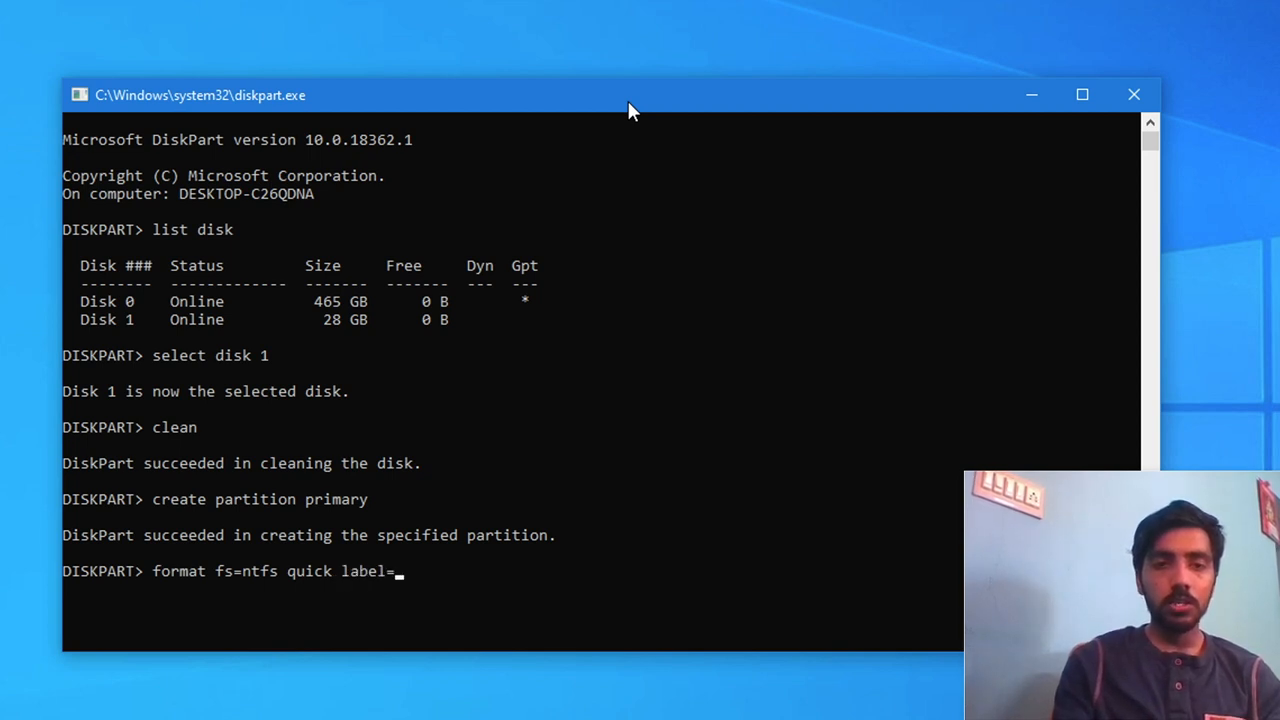
text(USB)
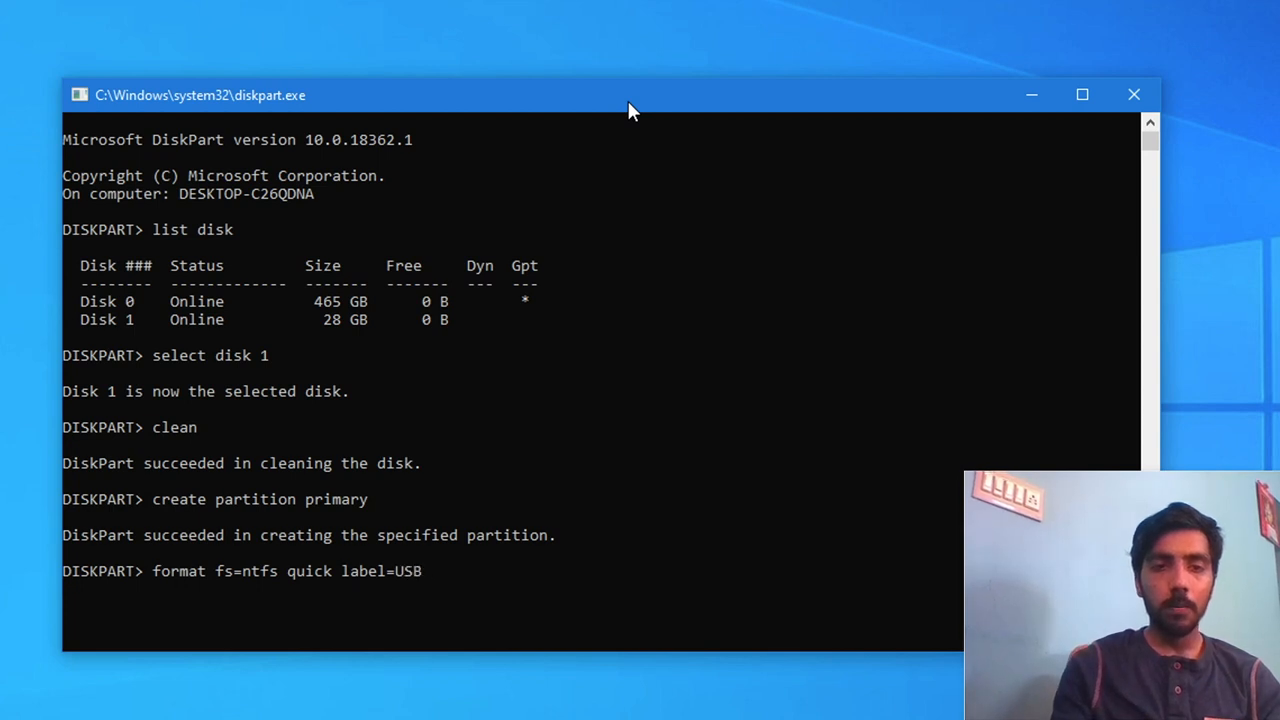
key(Return)
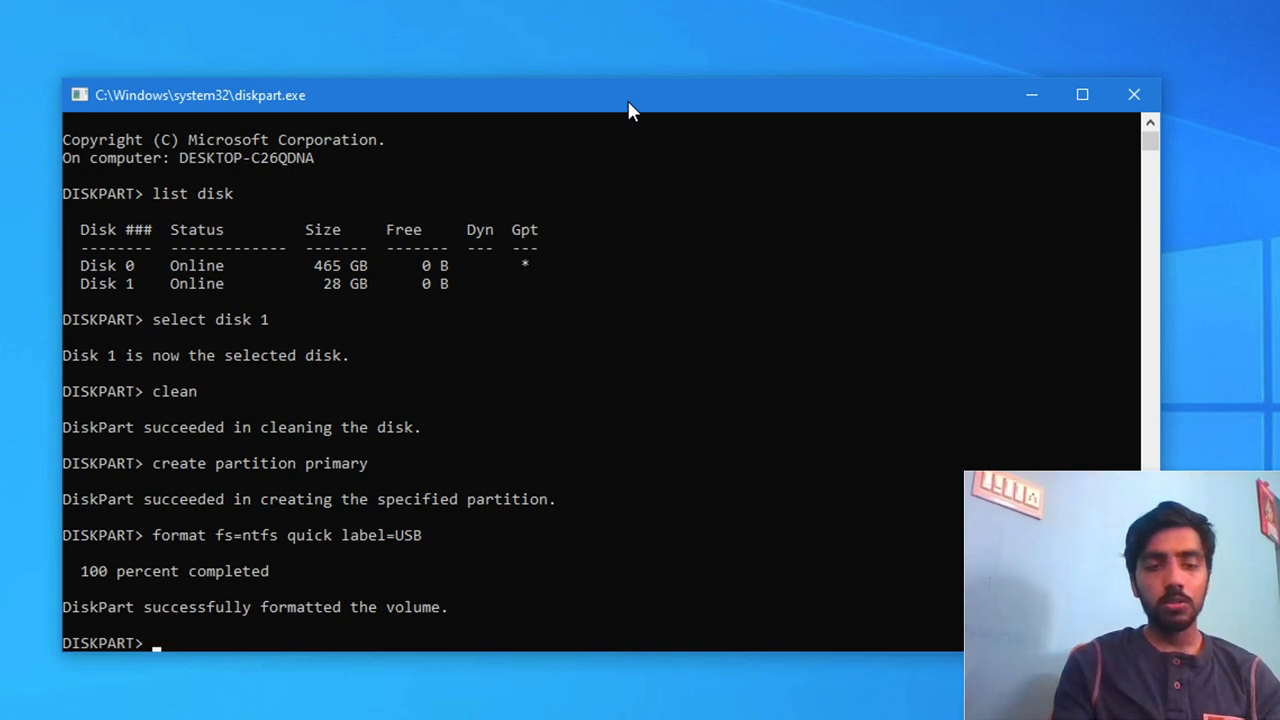
Run assign so the formatted volume gets drive letter F:
text(a)
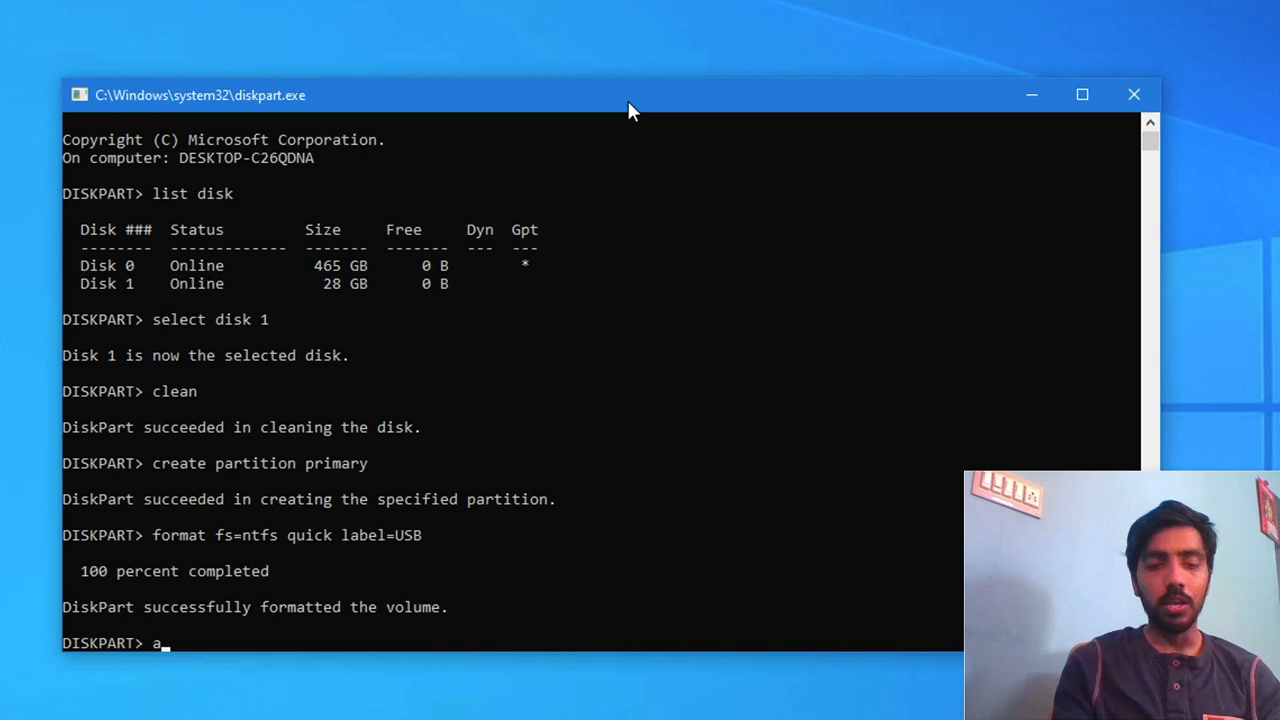
text(ssign)
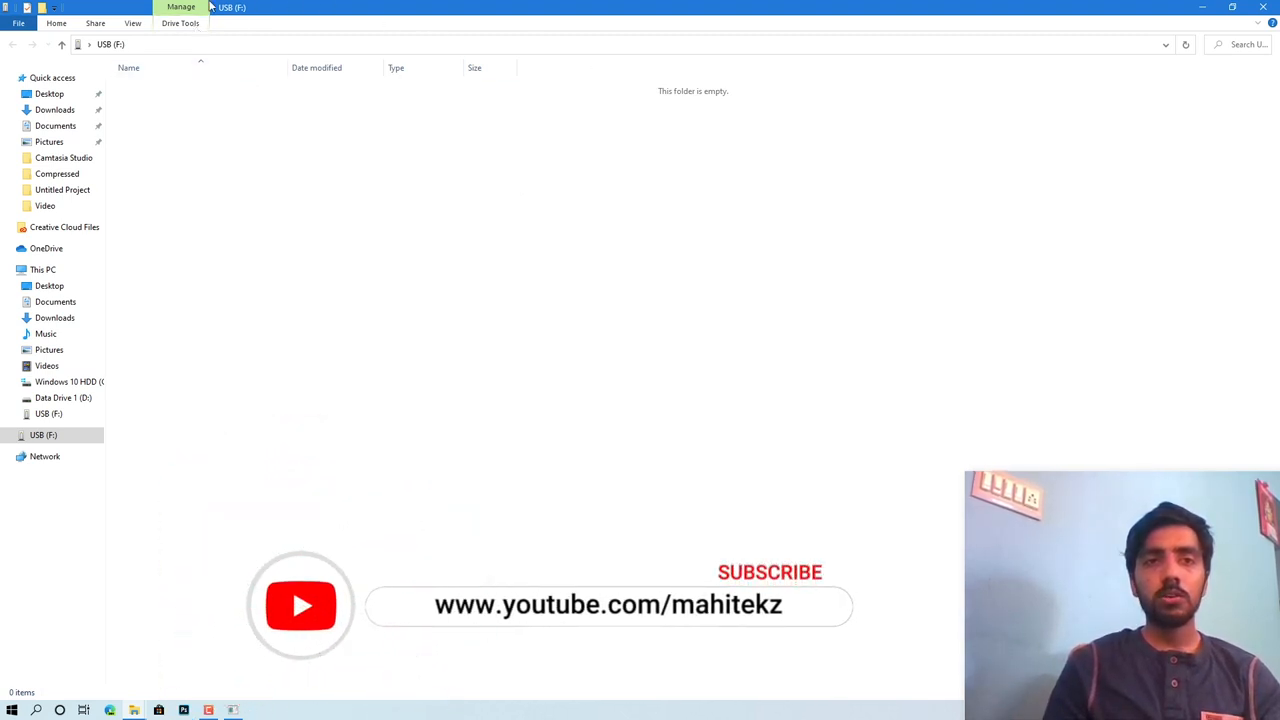
Show This PC, listing USB (F:) with 28.5 GB free of 28.6 GB
click(42, 269)
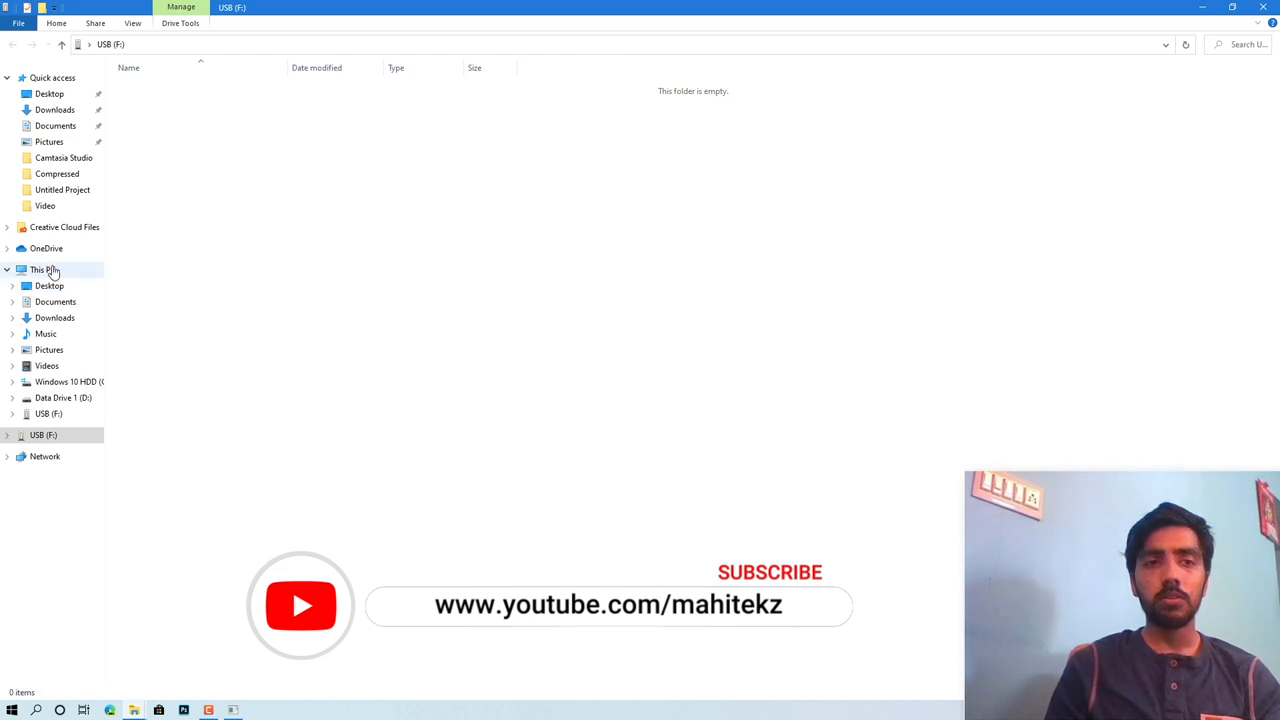
click(42, 269)
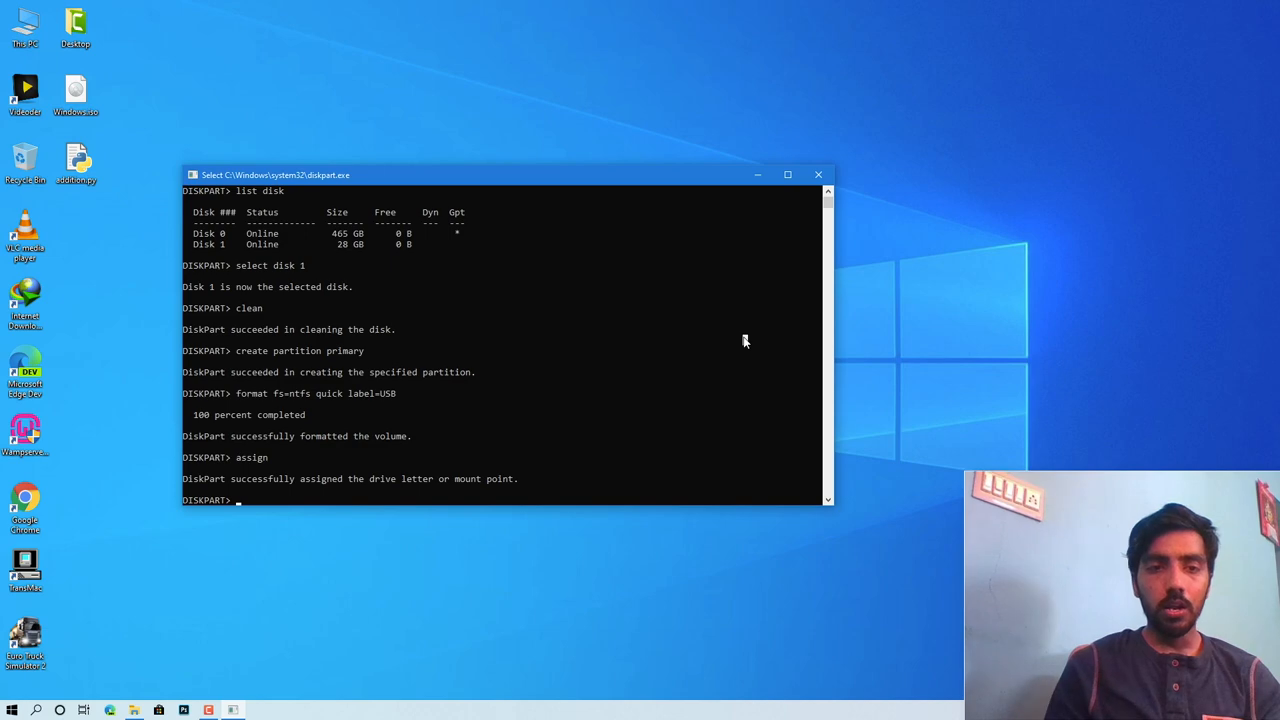
click(818, 174)
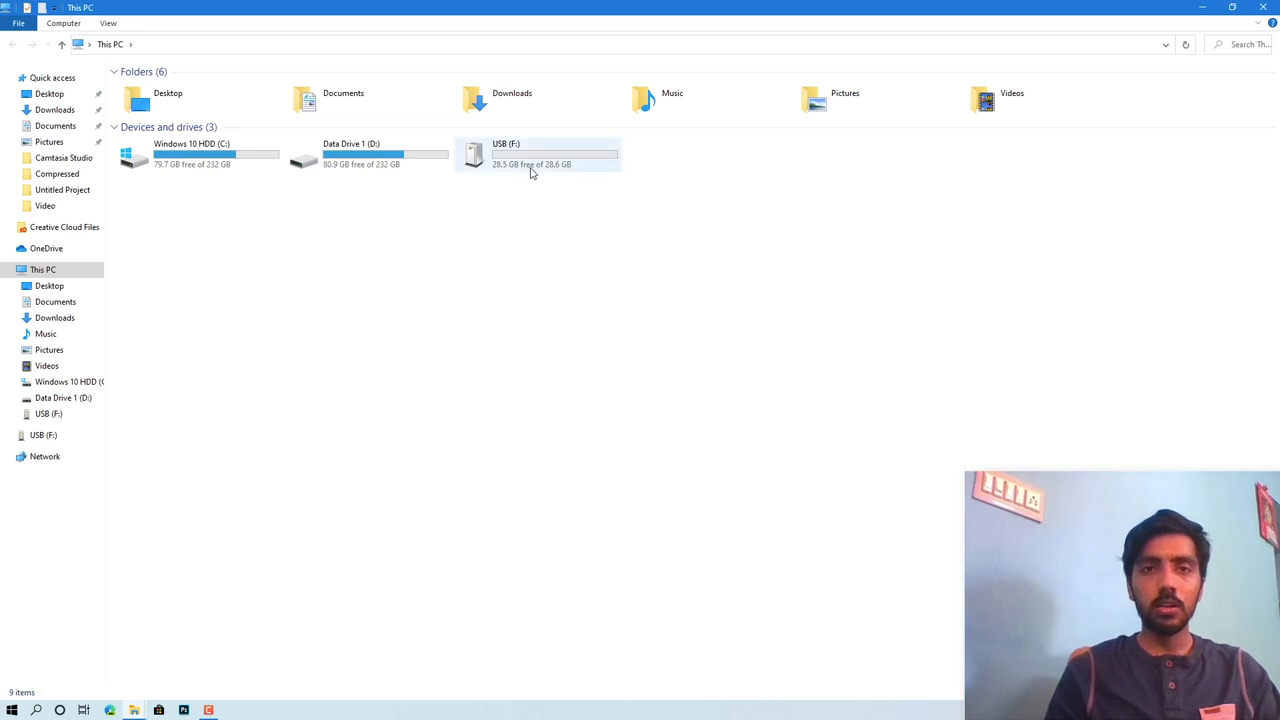
mouse_move(530, 160)
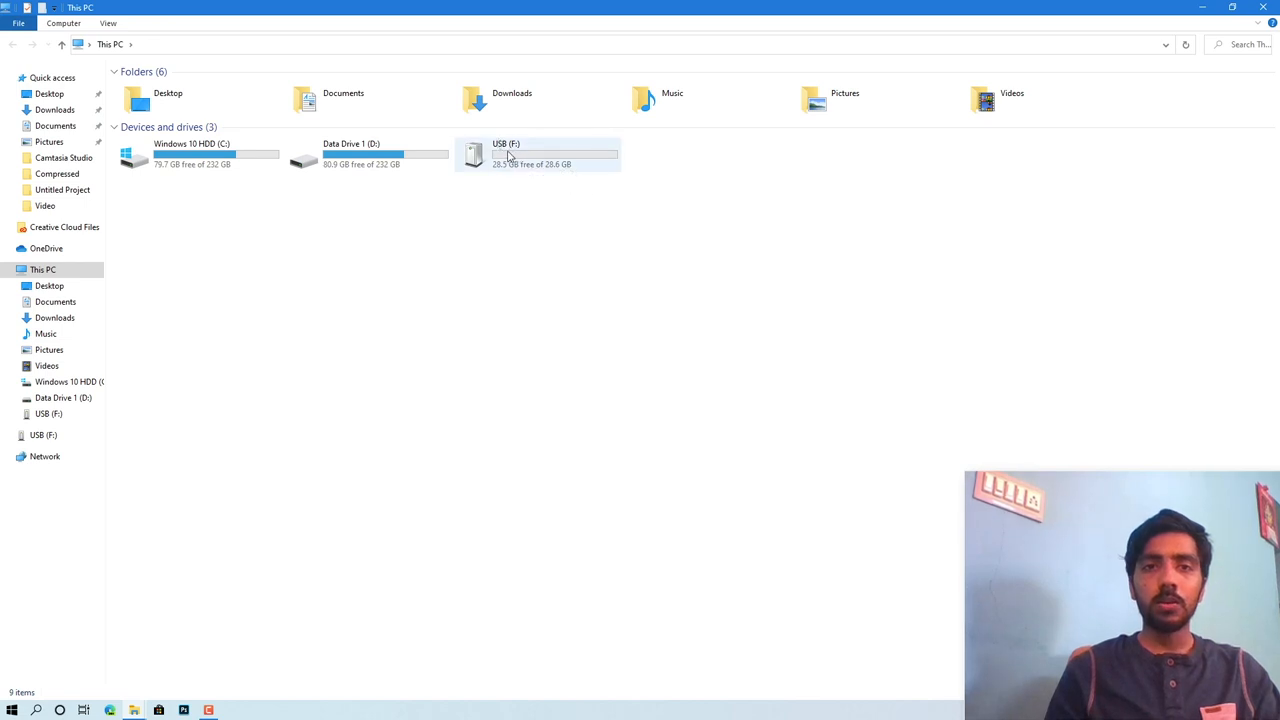
mouse_move(503, 160)
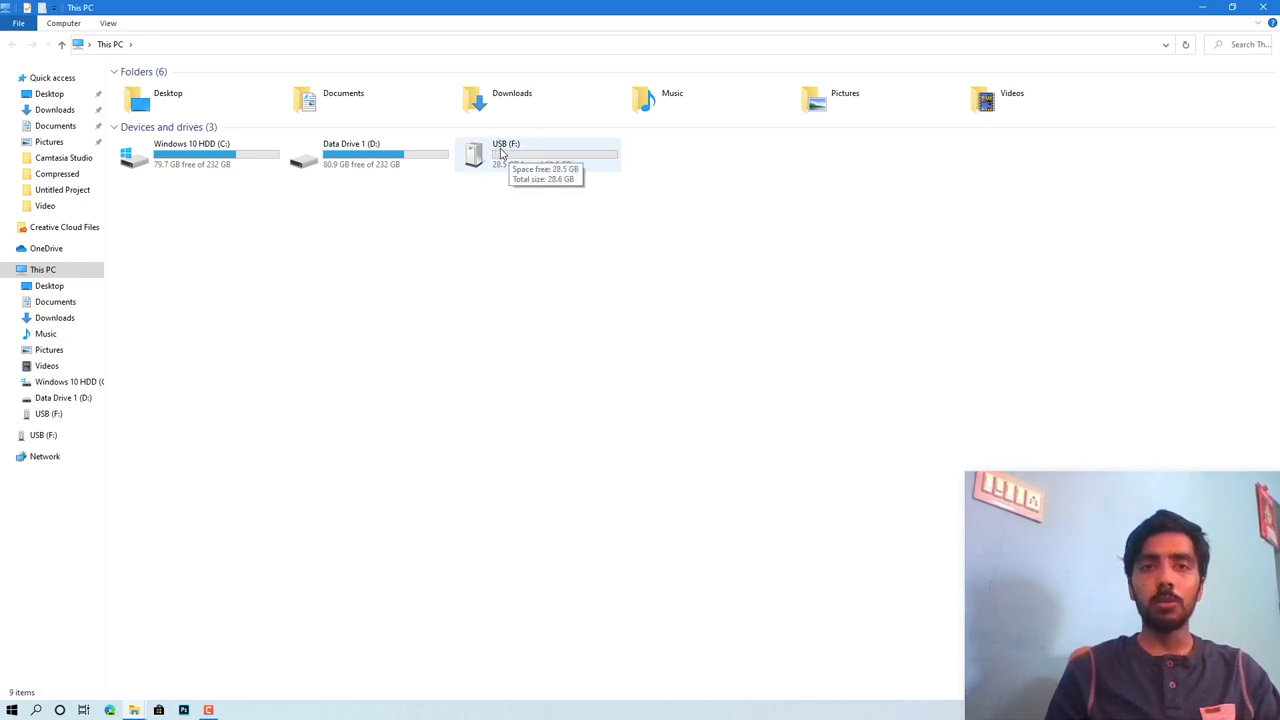
Open the newly formatted USB (F:) drive to confirm it is empty
double_click(540, 155)
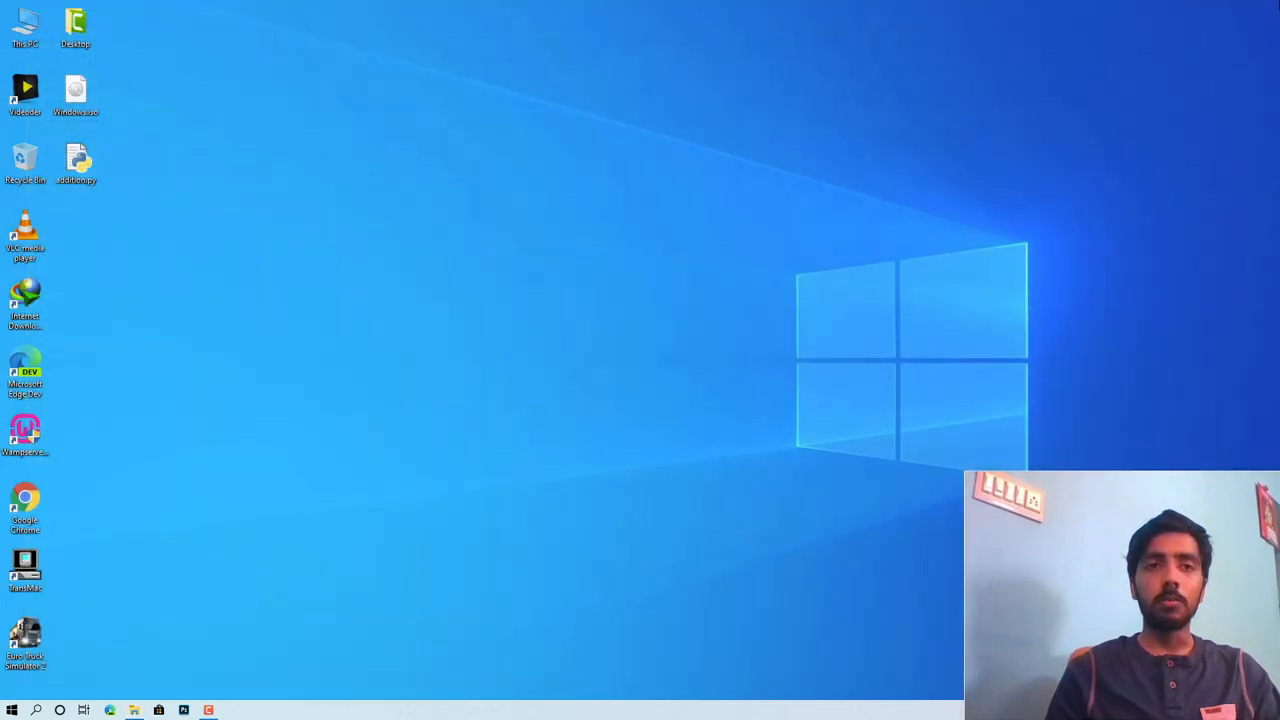
mouse_move(830, 175)
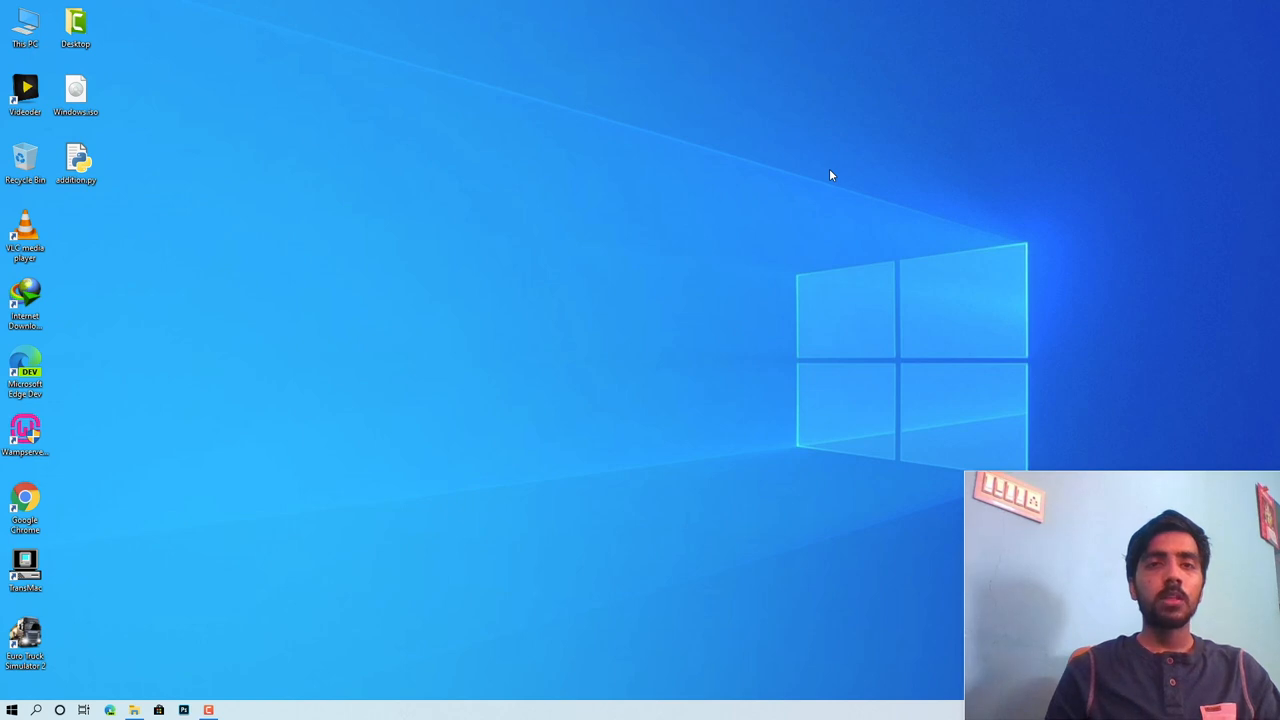